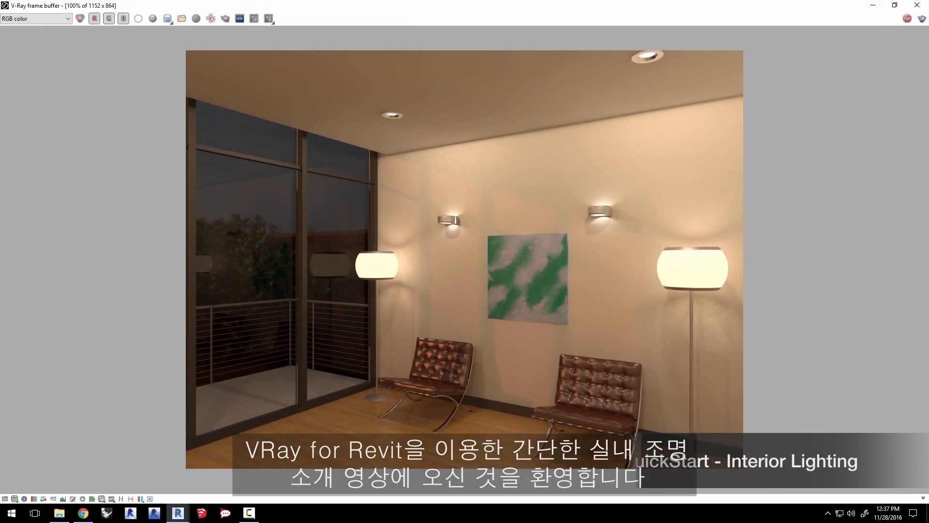
Step: Close the V-Ray frame buffer showing the finished interior render to reach Recent Files
{"action": "left_click", "coordinate": [178, 512]}
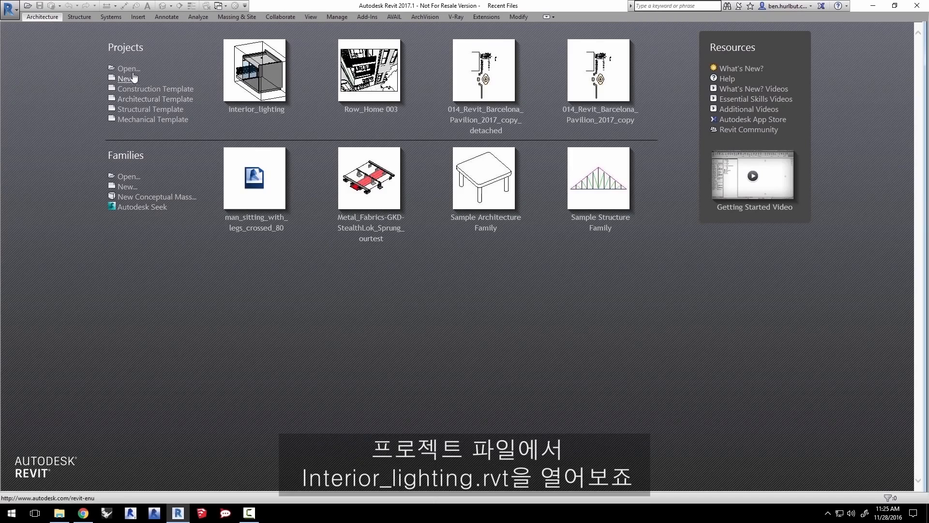
Step: Open interior_lighting.rvt from the interior_lighting folder on the Desktop
{"action": "left_click", "coordinate": [128, 68]}
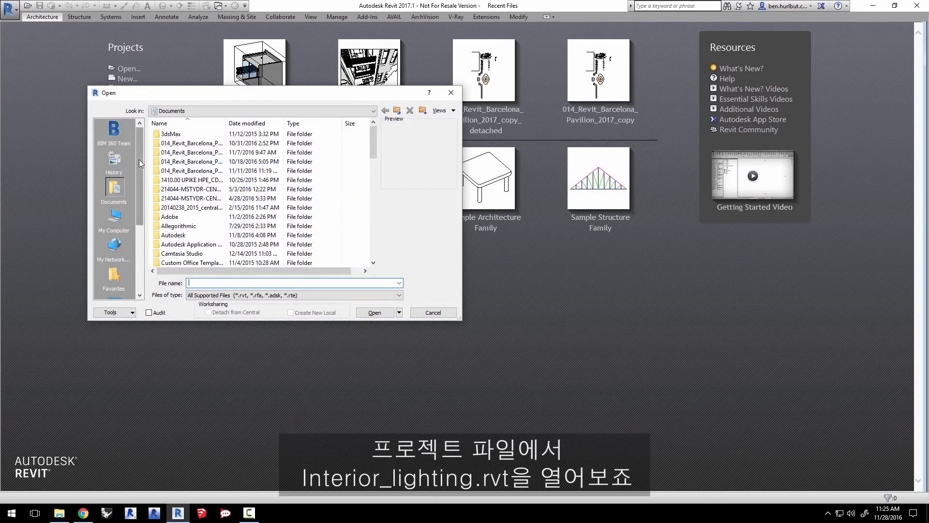
{"action": "left_click", "coordinate": [113, 246]}
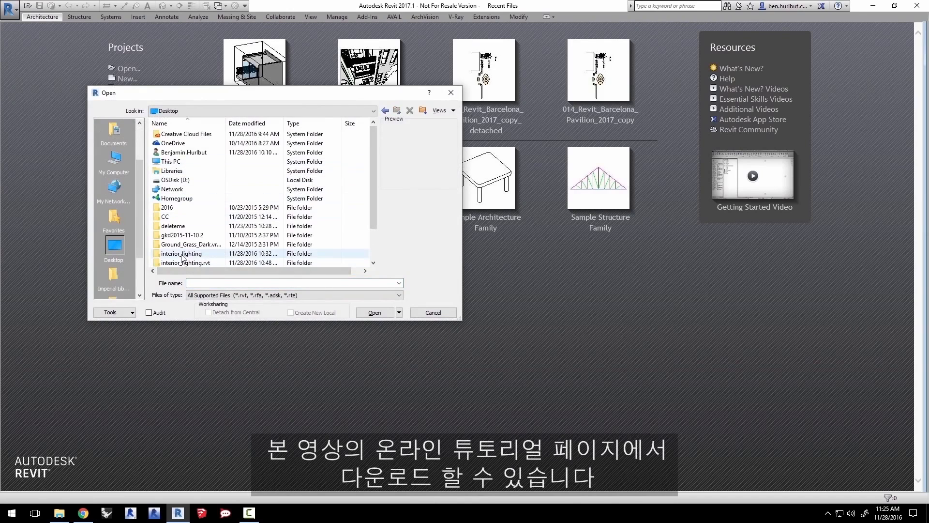
{"action": "double_click", "coordinate": [182, 253]}
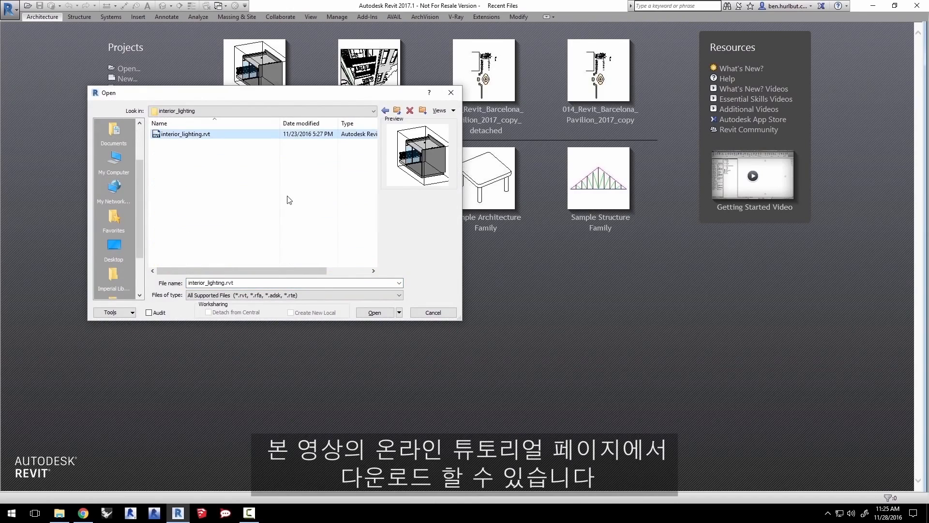
{"action": "left_click", "coordinate": [374, 312]}
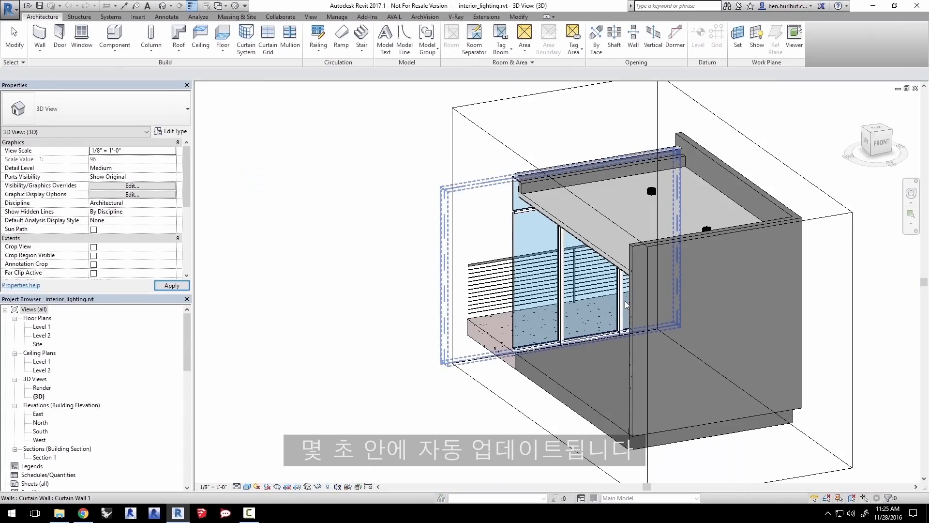
Step: Orient the 3D view to the ViewCube's Left face, facing into the room
{"action": "left_click", "coordinate": [563, 279]}
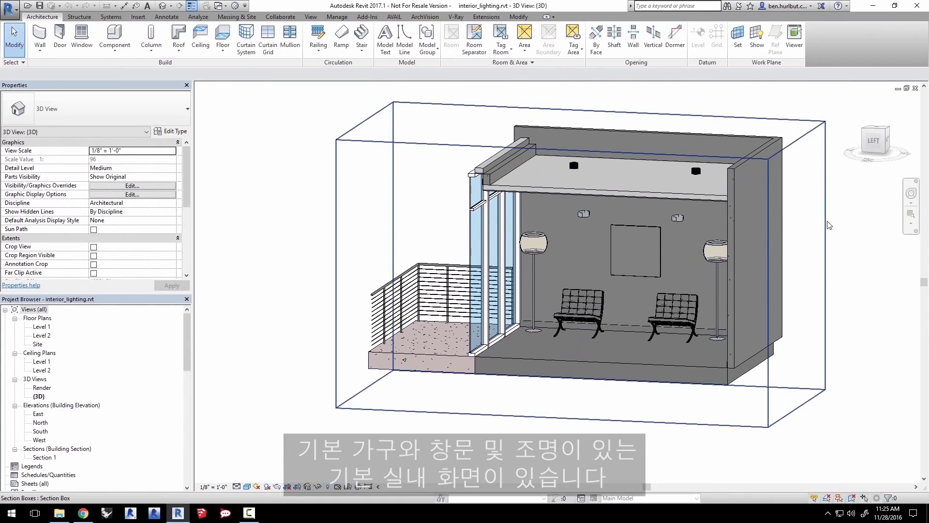
{"action": "mouse_move", "coordinate": [829, 225]}
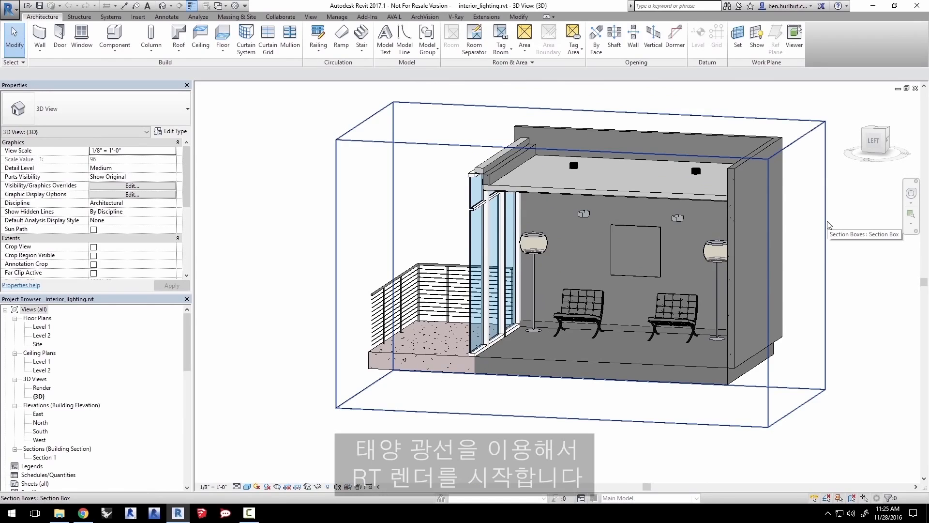
{"action": "mouse_move", "coordinate": [828, 225]}
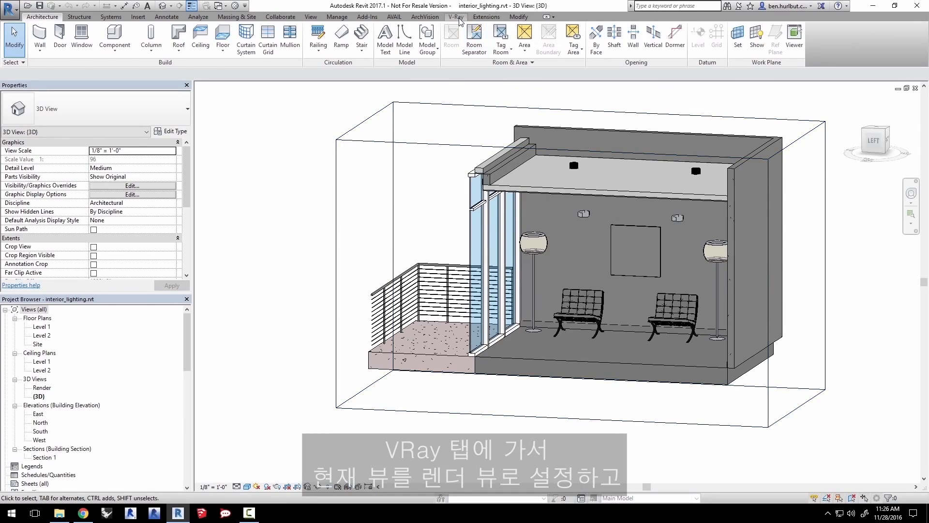
Step: Set {3D} as V-Ray's current render view at draft 800x600 and list render modes
{"action": "left_click", "coordinate": [456, 16]}
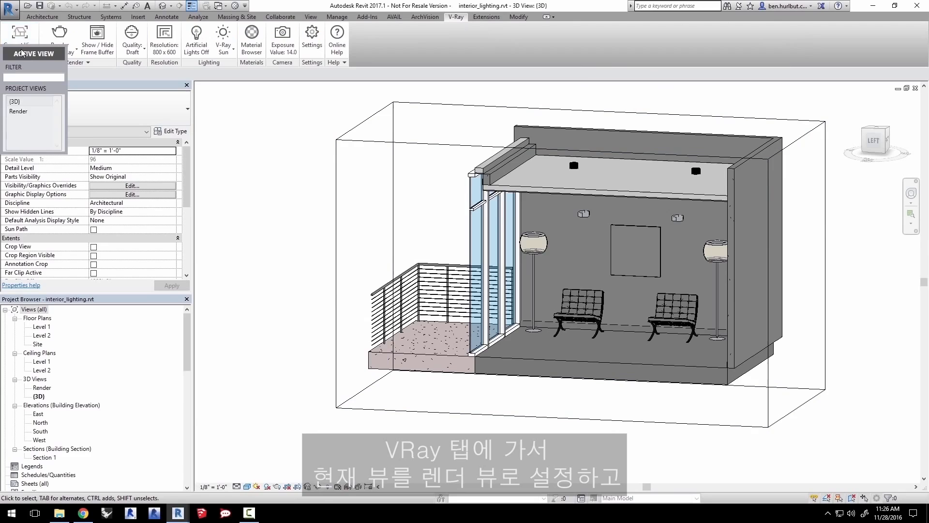
{"action": "left_click", "coordinate": [19, 36]}
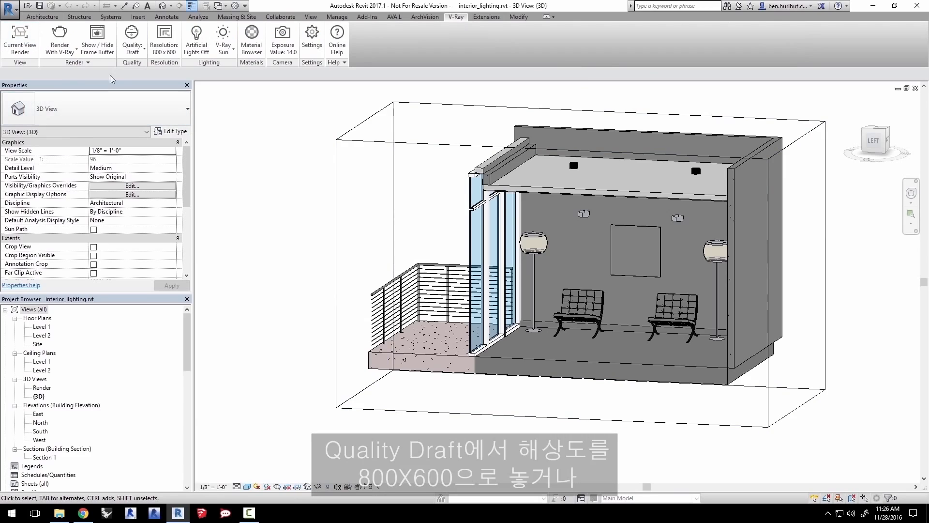
{"action": "left_click", "coordinate": [164, 39]}
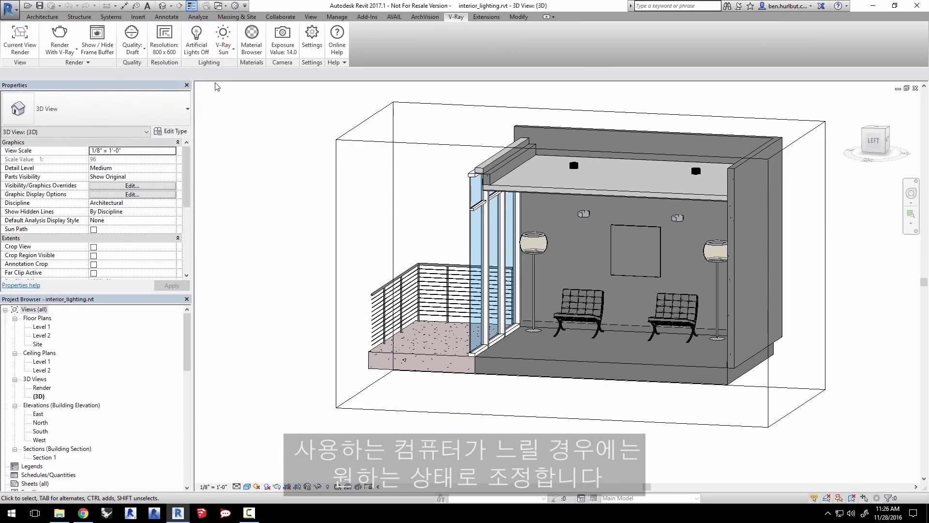
{"action": "left_click", "coordinate": [196, 40]}
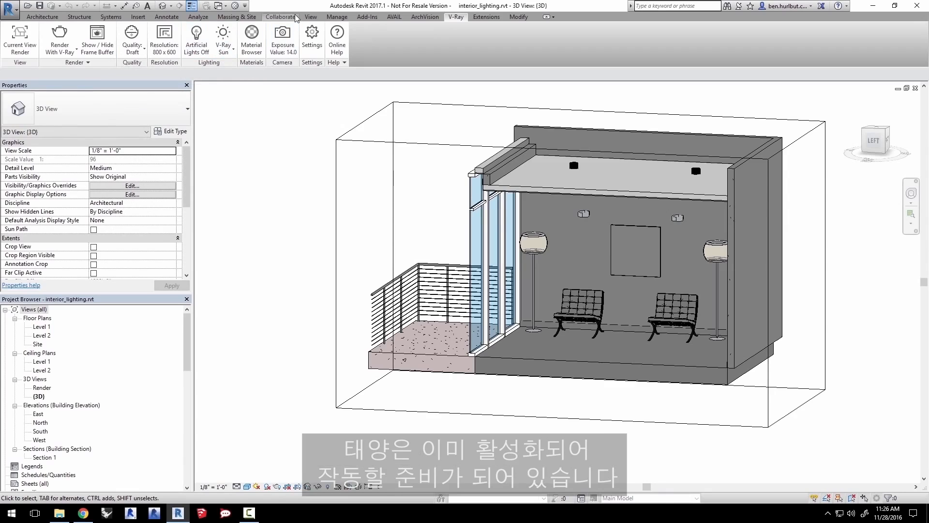
{"action": "mouse_move", "coordinate": [58, 33]}
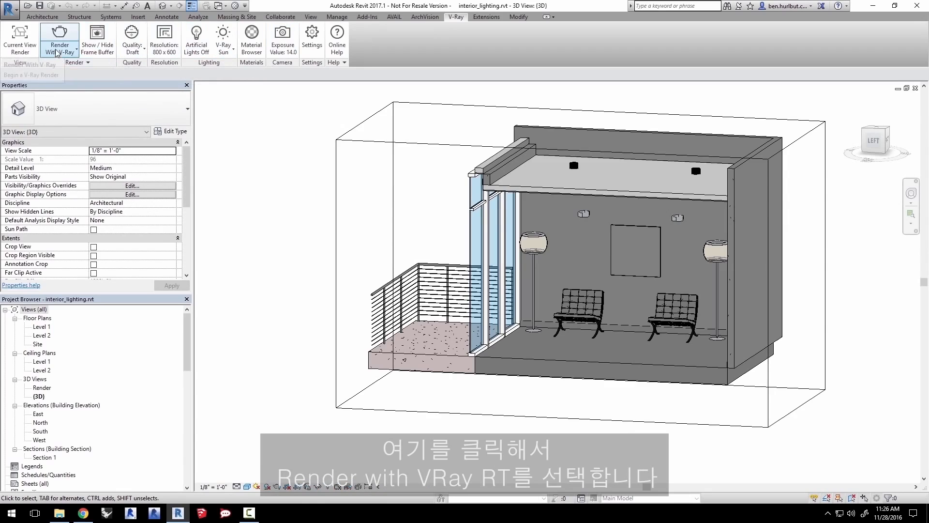
{"action": "left_click", "coordinate": [59, 52]}
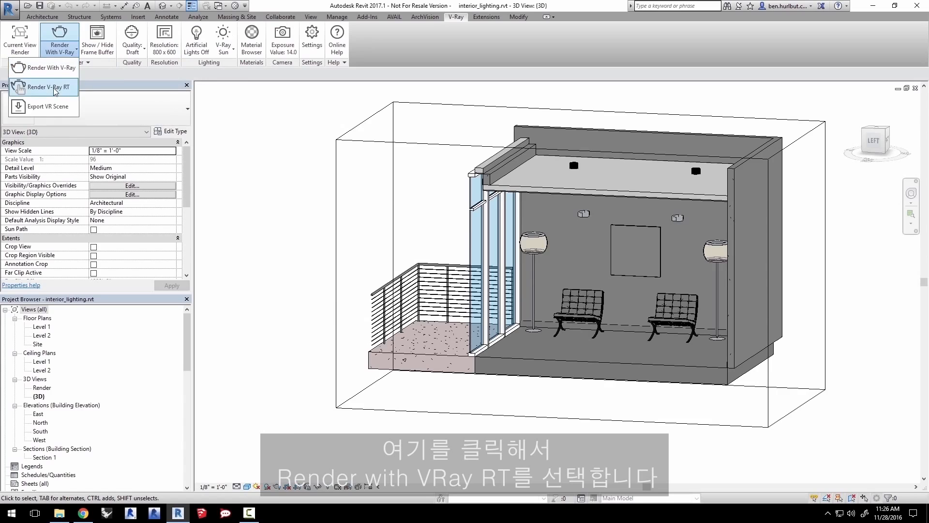
Step: Start a V-Ray RT render of the dim room at 800x600
{"action": "left_click", "coordinate": [48, 87]}
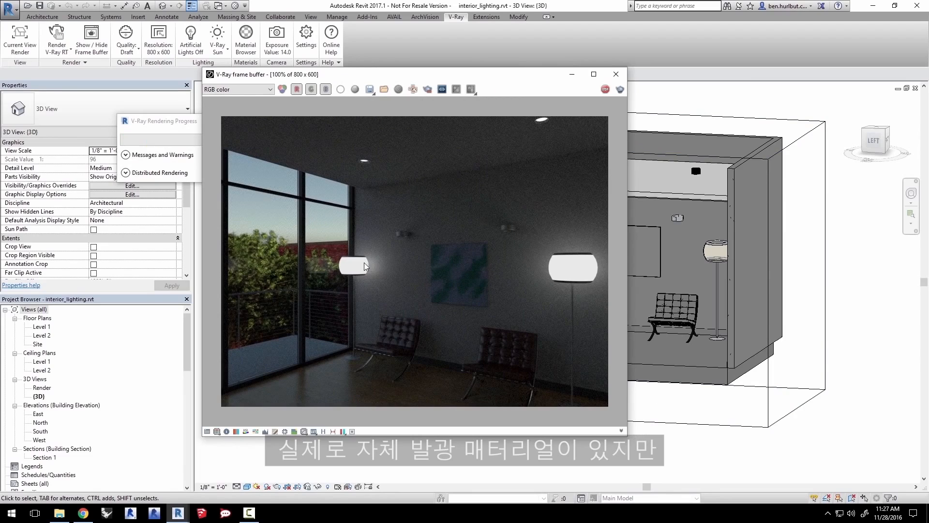
{"action": "mouse_move", "coordinate": [365, 269]}
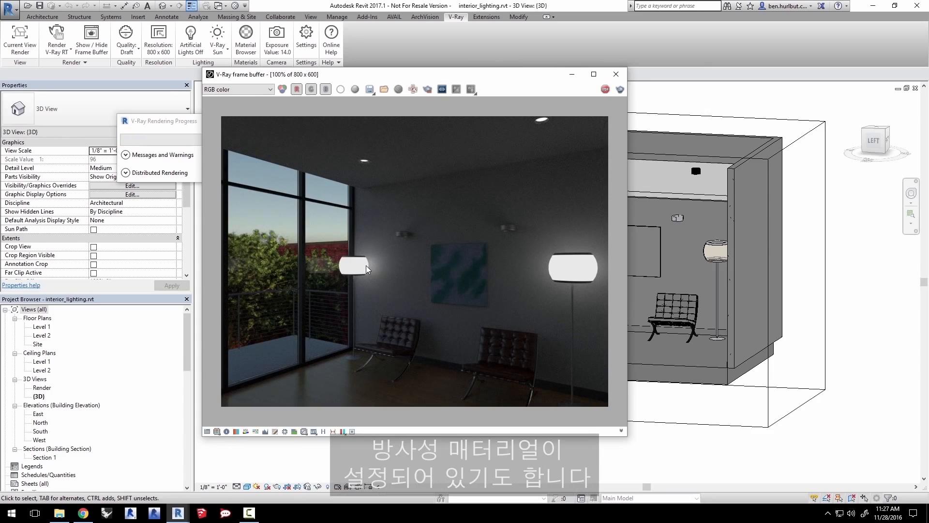
{"action": "mouse_move", "coordinate": [396, 264]}
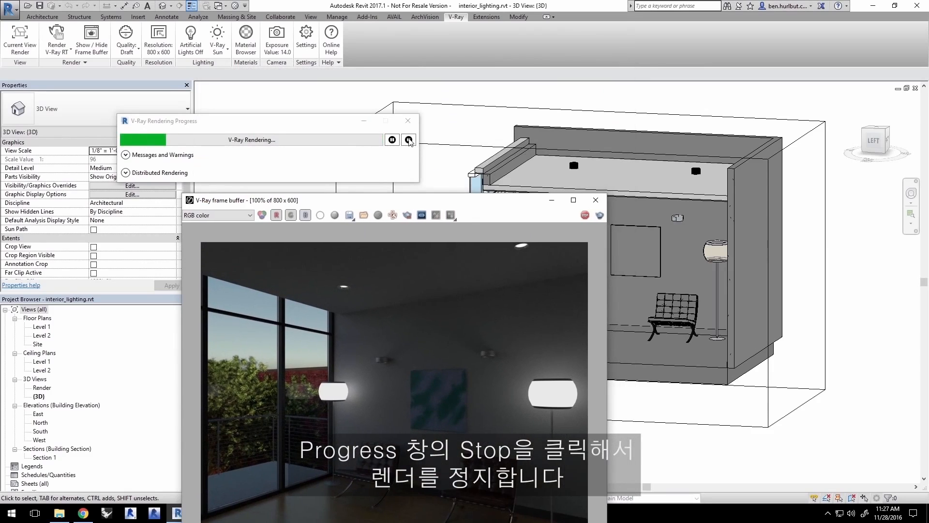
Step: Stop the RT render and set the floor lamp's Shade material to Lamp Glass - Disabled
{"action": "left_click", "coordinate": [408, 139]}
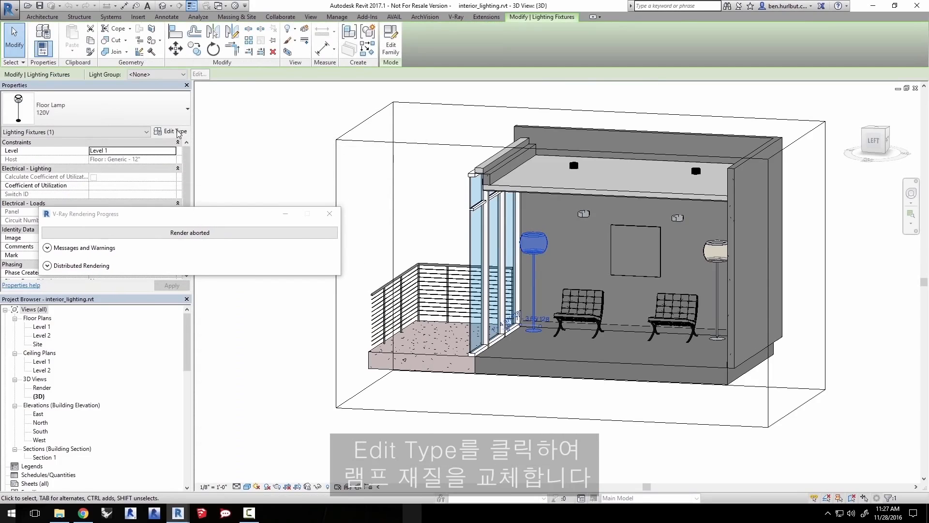
{"action": "left_click", "coordinate": [171, 131]}
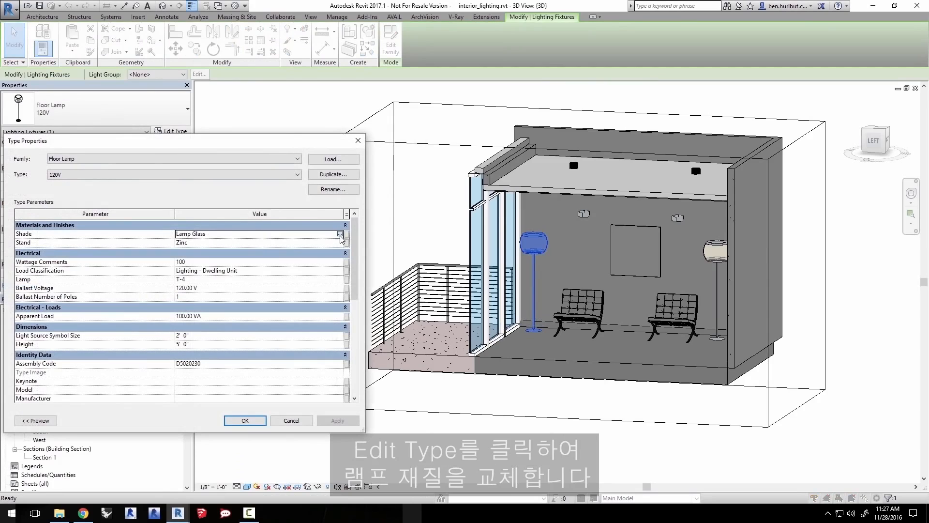
{"action": "left_click", "coordinate": [340, 233]}
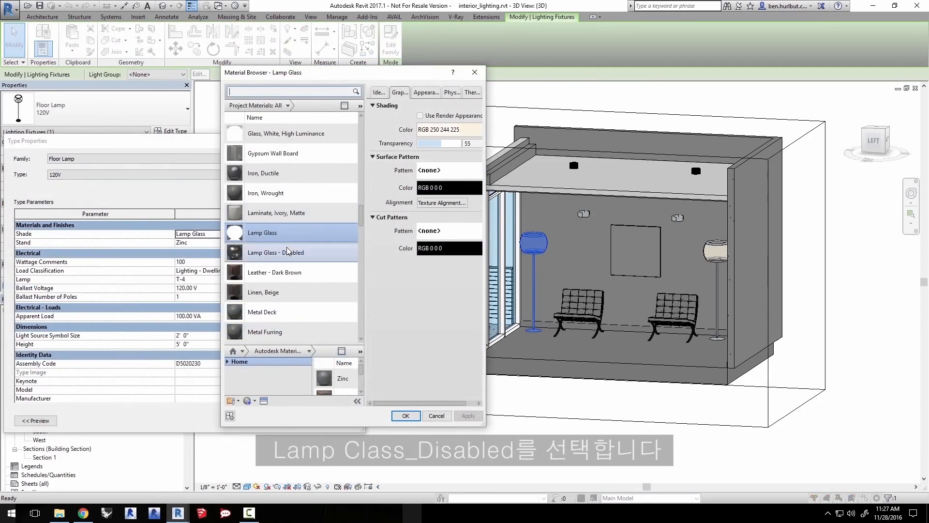
{"action": "left_click", "coordinate": [276, 251]}
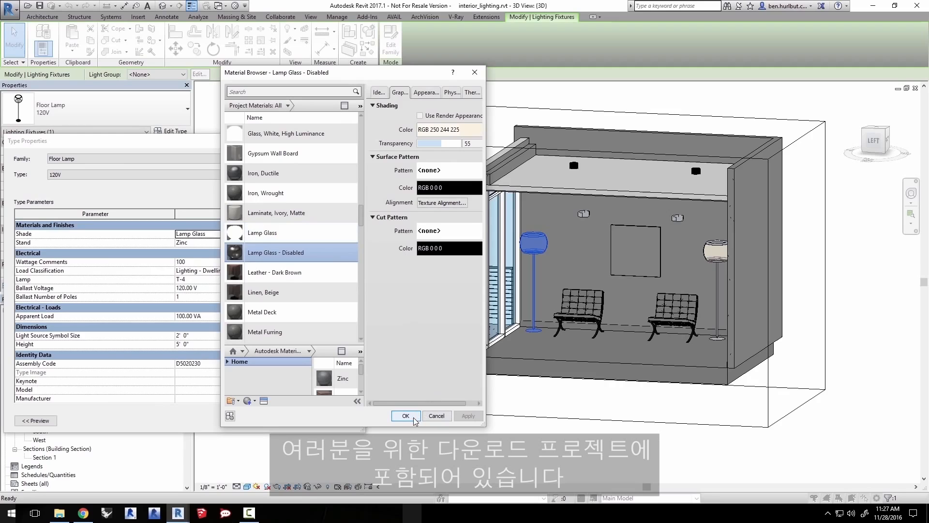
{"action": "left_click", "coordinate": [405, 416]}
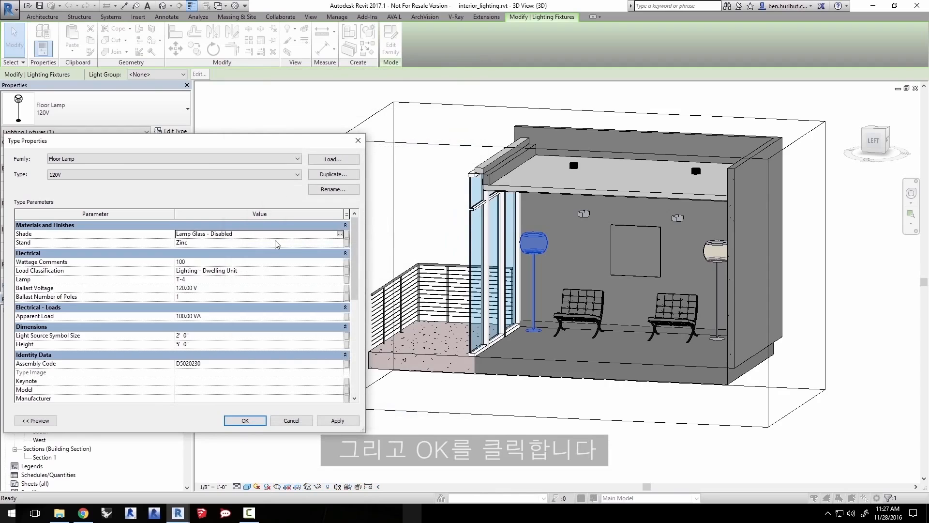
{"action": "left_click", "coordinate": [245, 420]}
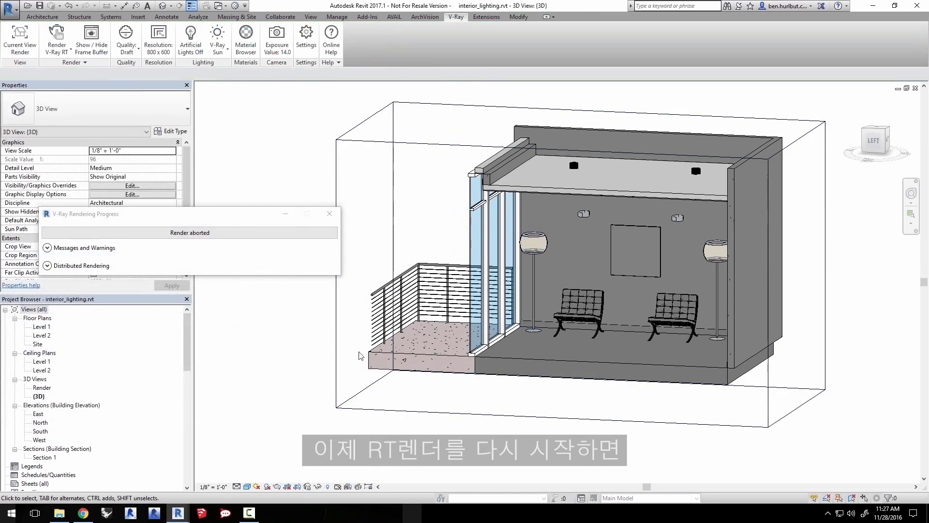
Step: Re-run V-Ray RT to confirm both floor lamp shades no longer glow
{"action": "left_click", "coordinate": [56, 39]}
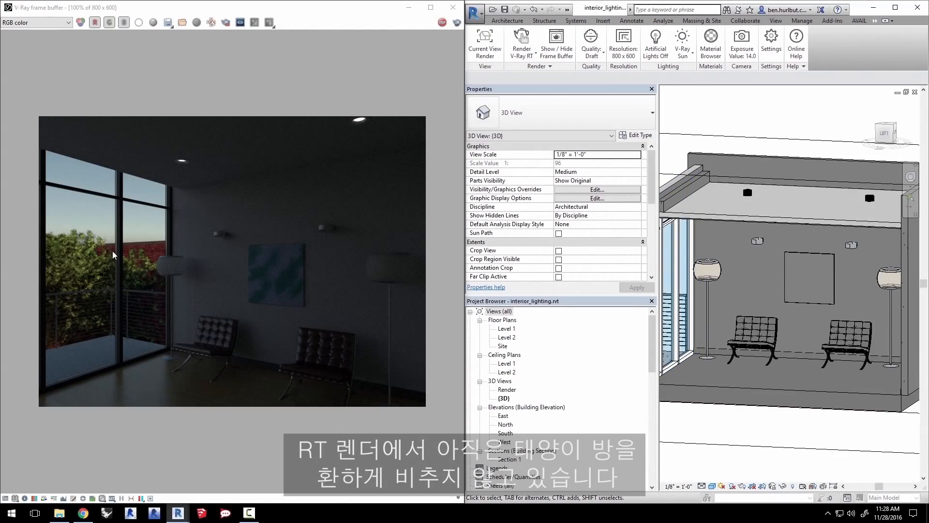
{"action": "mouse_move", "coordinate": [227, 347]}
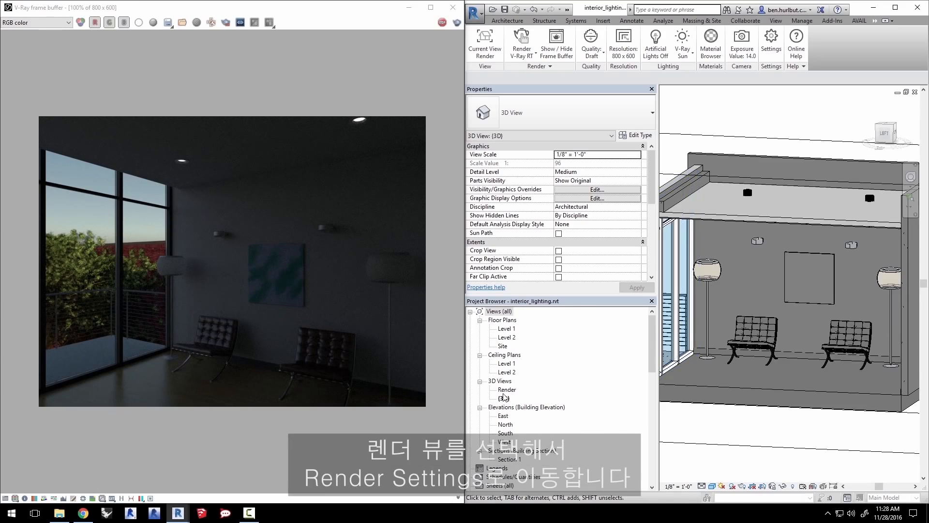
Step: Change the Render view's sun time to 6:30 PM on 6/23/2016 and apply
{"action": "left_click", "coordinate": [507, 389]}
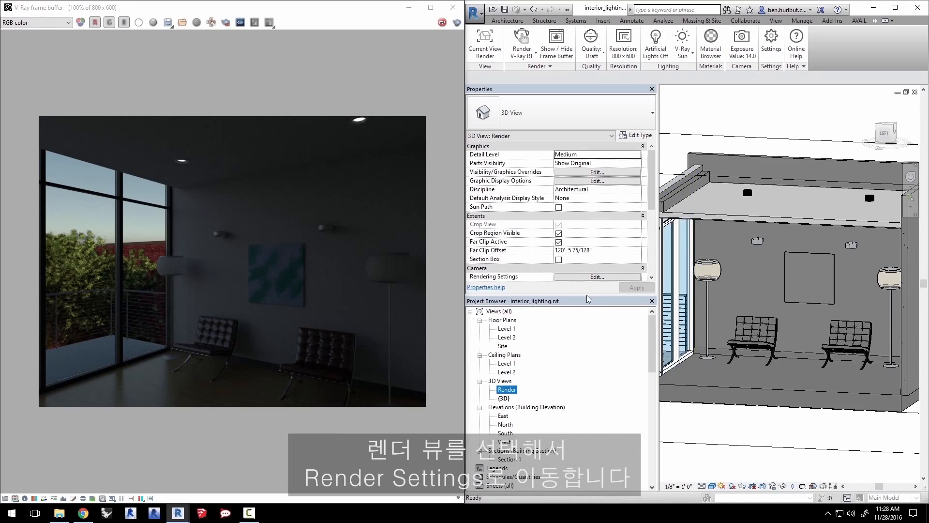
{"action": "left_click", "coordinate": [596, 276]}
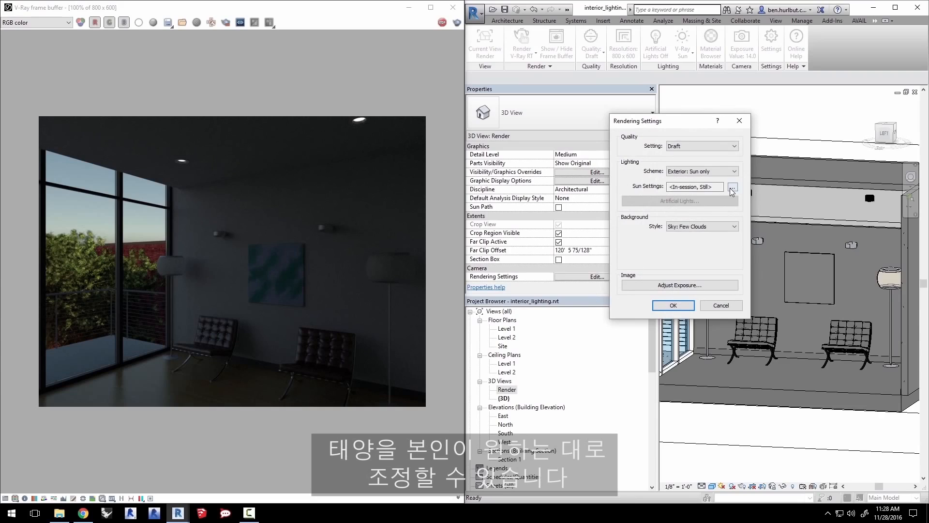
{"action": "left_click", "coordinate": [731, 187]}
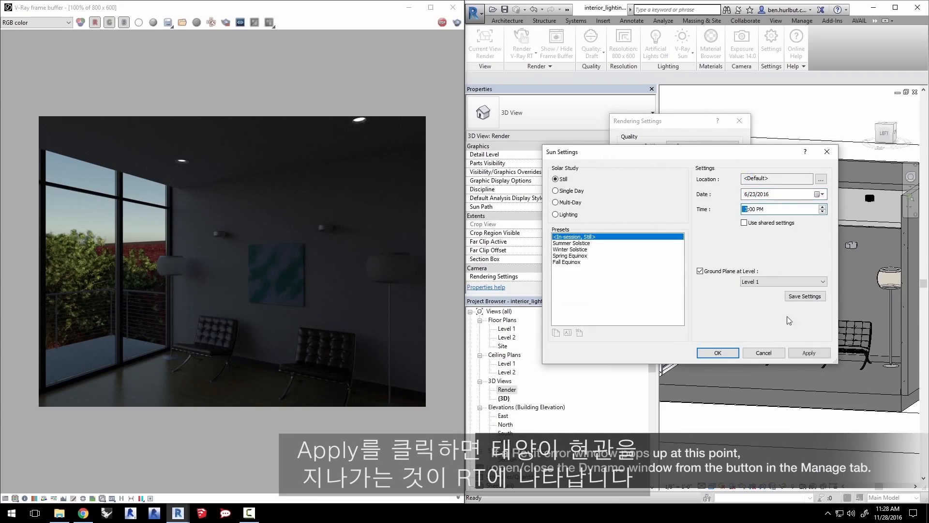
{"action": "left_click", "coordinate": [808, 352]}
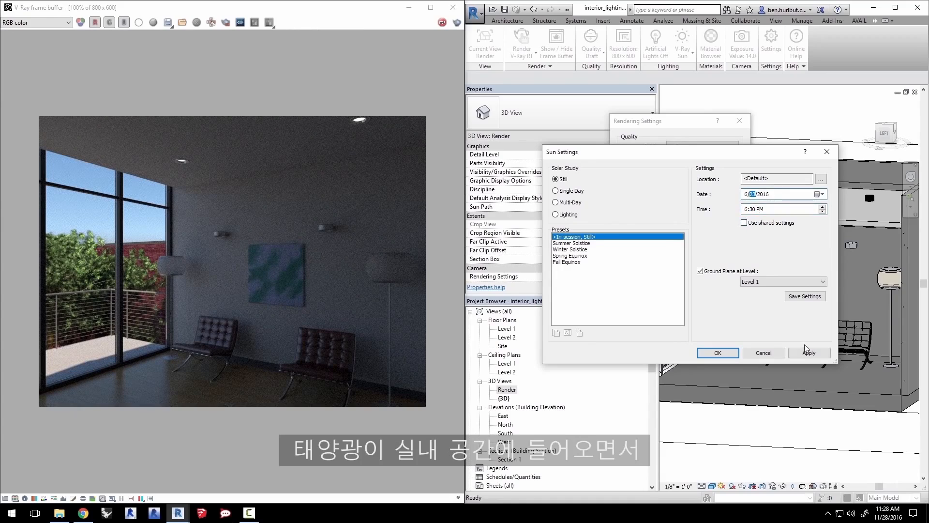
{"action": "left_click", "coordinate": [808, 352]}
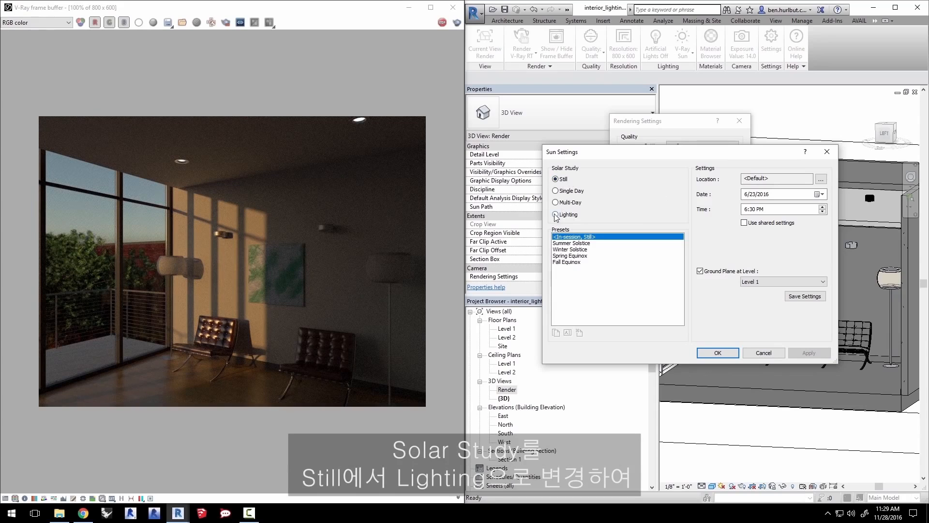
Step: Switch the sun to Lighting mode with azimuth 292° and altitude 15°
{"action": "left_click", "coordinate": [554, 214]}
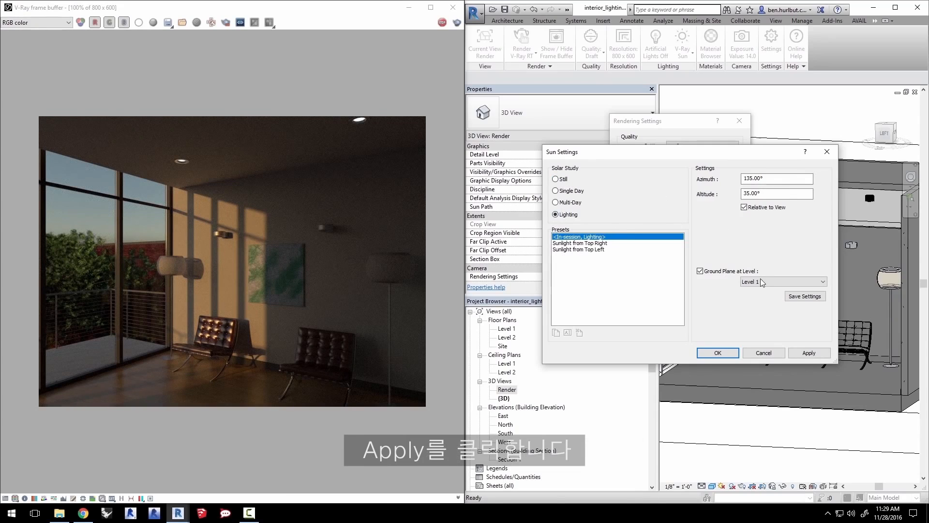
{"action": "left_click", "coordinate": [809, 353]}
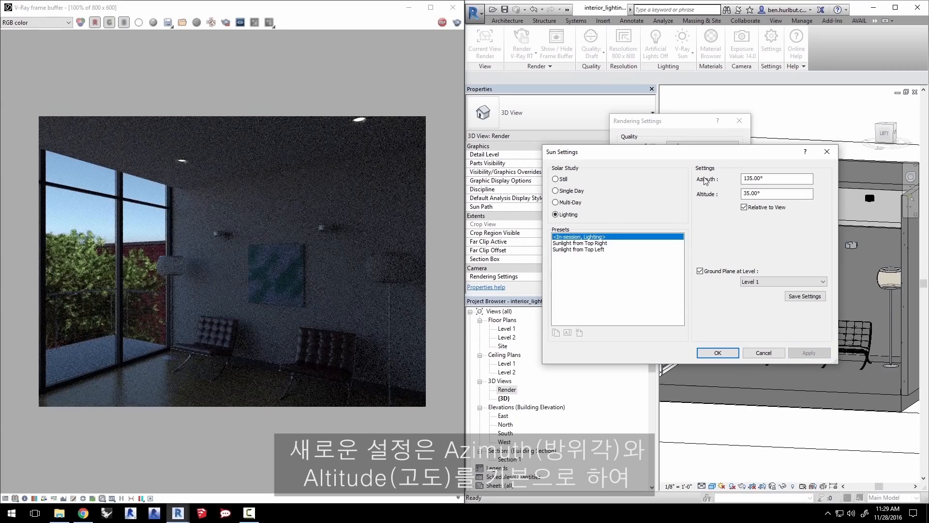
{"action": "left_click", "coordinate": [776, 179]}
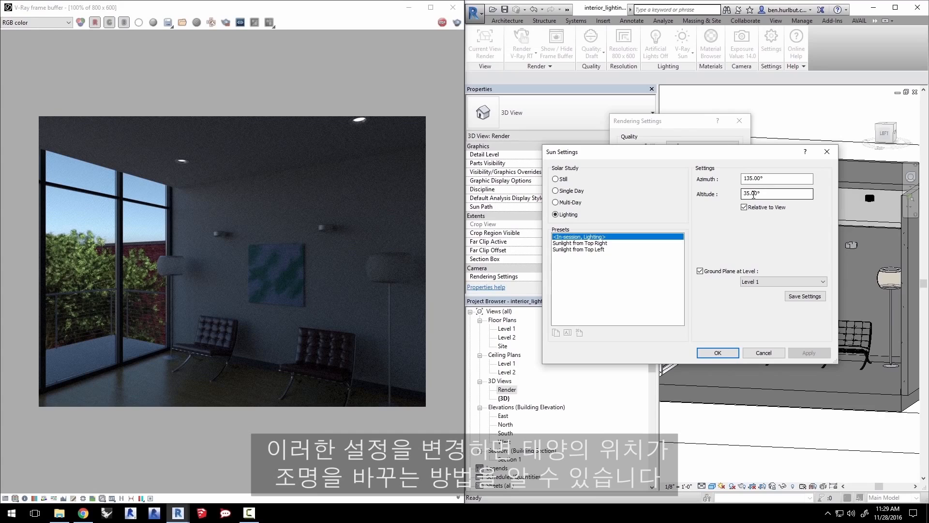
{"action": "left_click", "coordinate": [776, 178]}
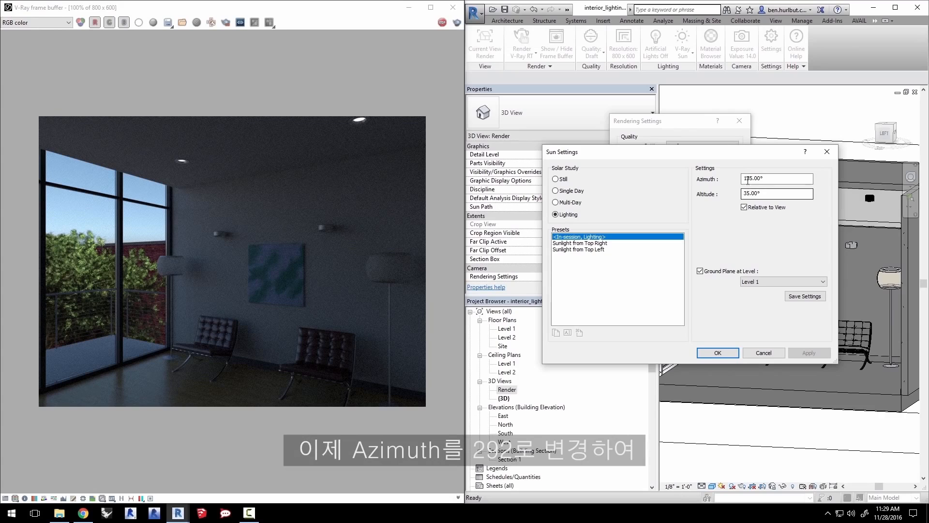
{"action": "type", "text": "292"}
{"action": "left_click", "coordinate": [777, 193]}
{"action": "type", "text": "15"}
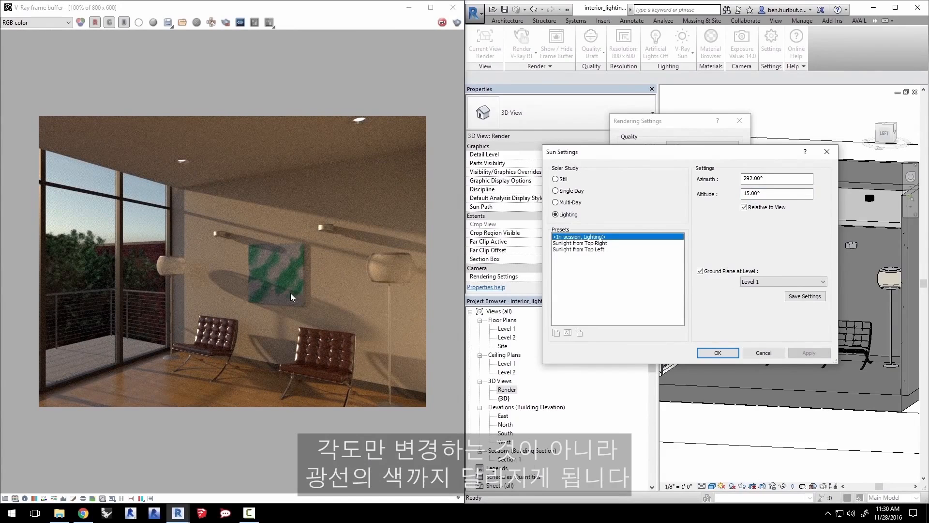
{"action": "mouse_move", "coordinate": [262, 270]}
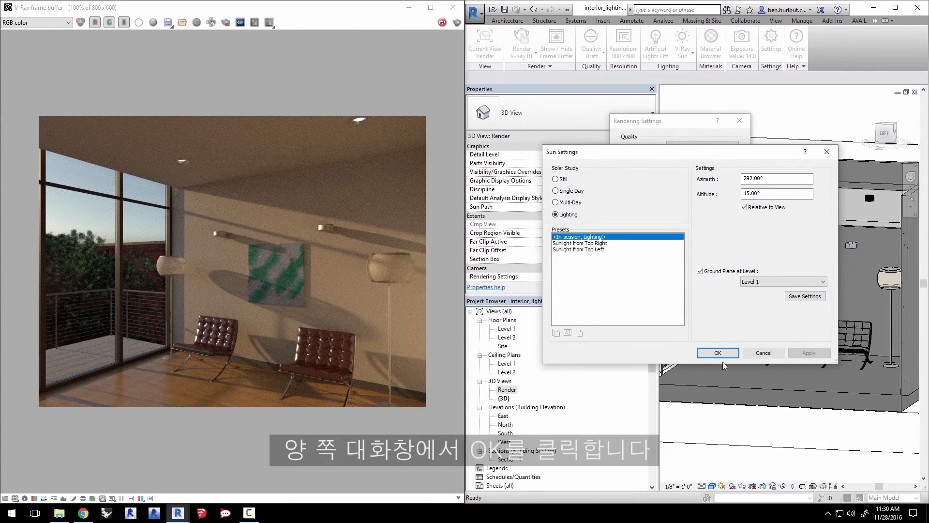
{"action": "left_click", "coordinate": [718, 353]}
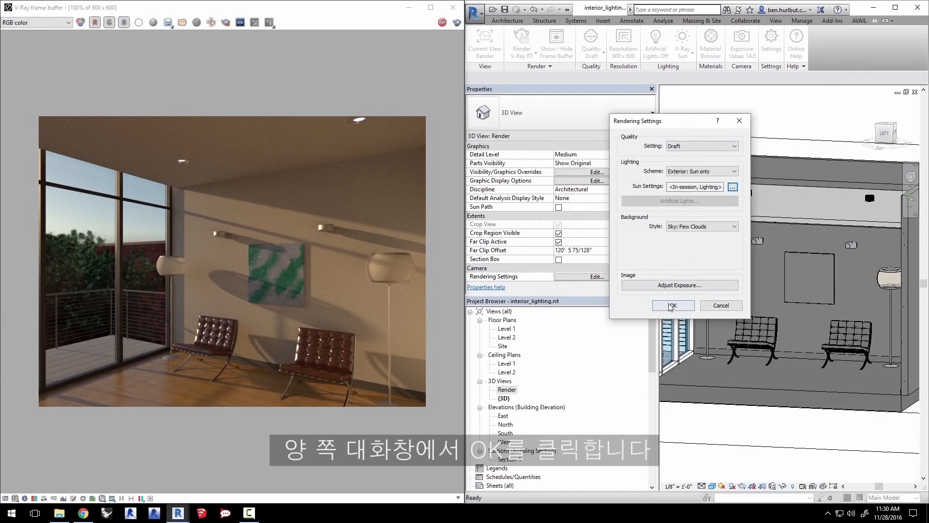
Step: Confirm Rendering Settings and raise the V-Ray Sun size to 8 for softer shadows
{"action": "left_click", "coordinate": [672, 305]}
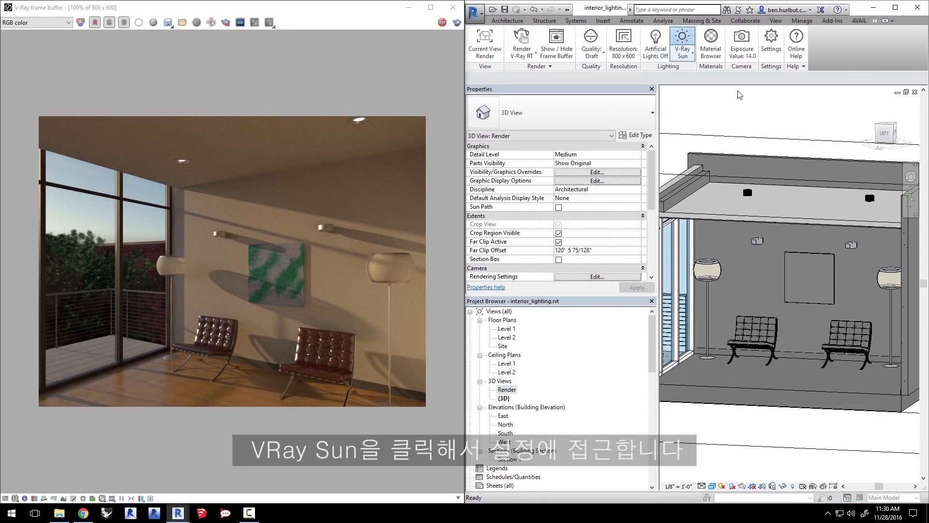
{"action": "left_click", "coordinate": [681, 38]}
{"action": "type", "text": "6"}
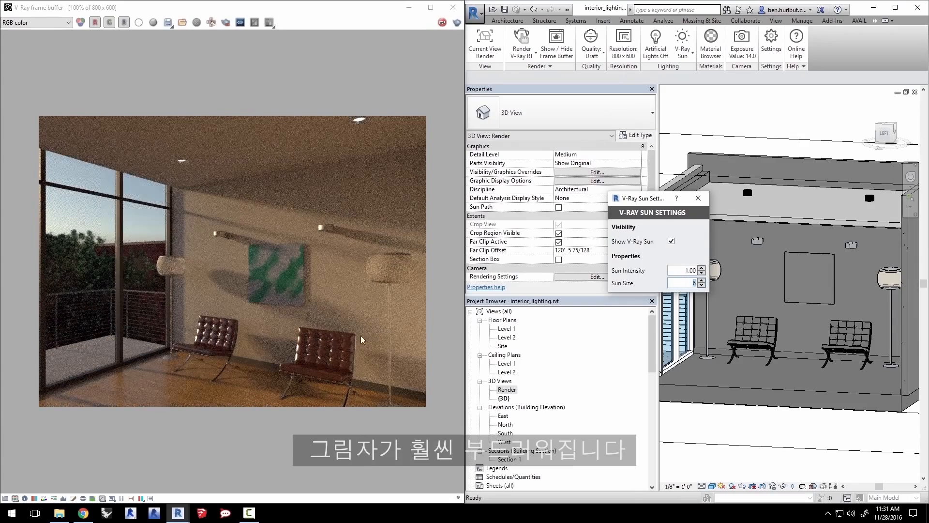
{"action": "left_click", "coordinate": [702, 280]}
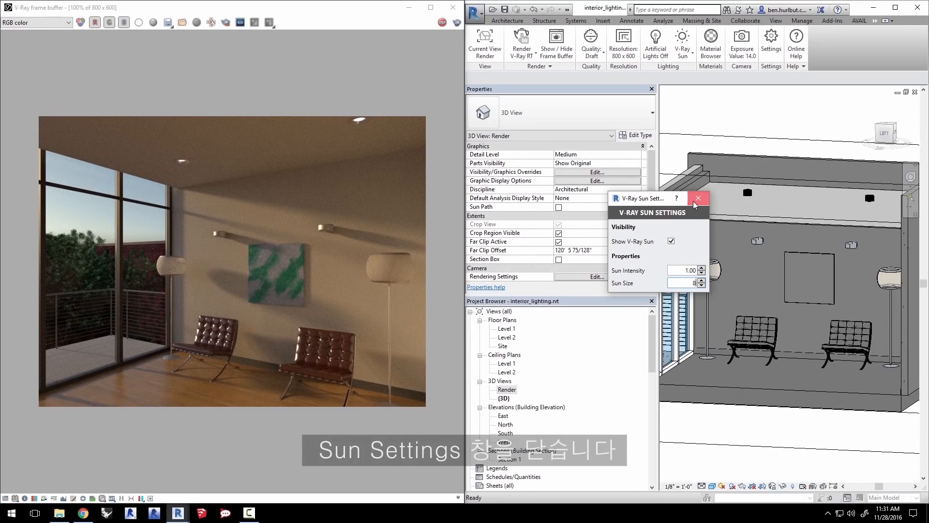
{"action": "left_click", "coordinate": [698, 198]}
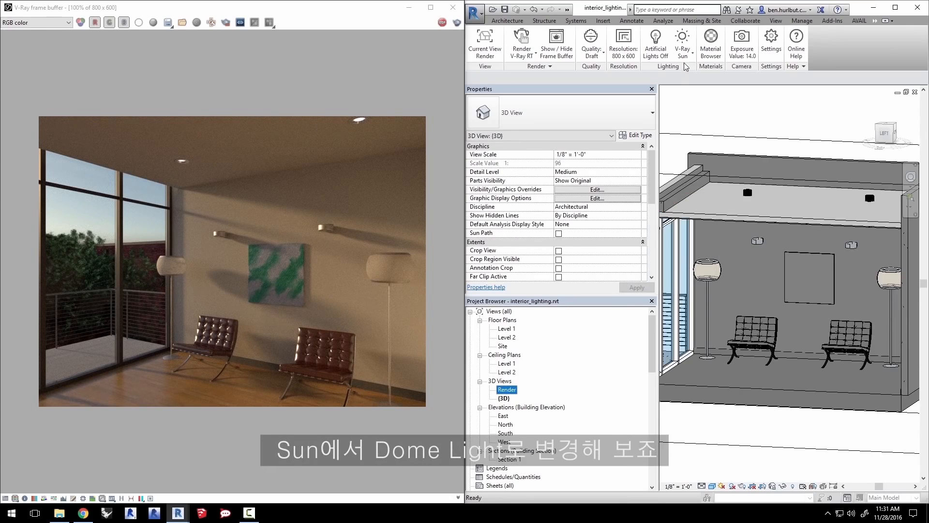
{"action": "left_click", "coordinate": [682, 43]}
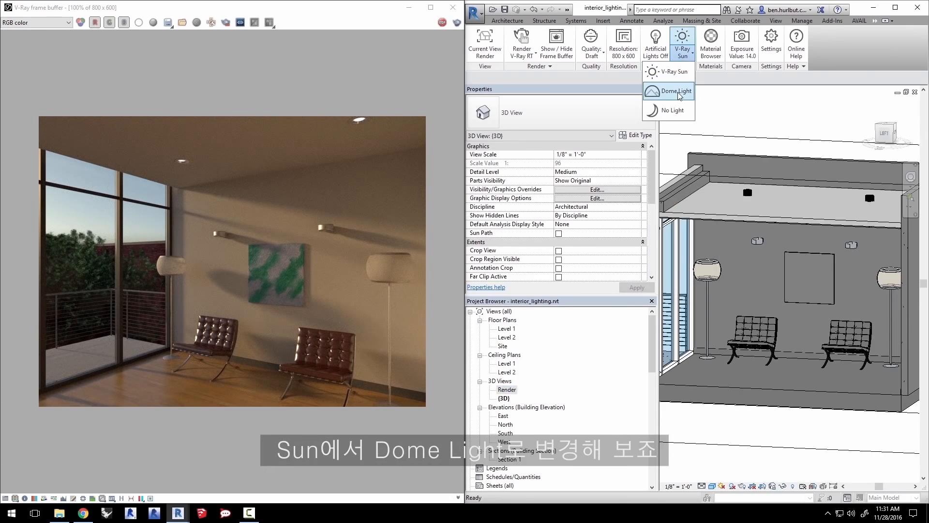
Step: Switch to an HDR dome light rotated 22° with artificial lights on
{"action": "left_click", "coordinate": [676, 91]}
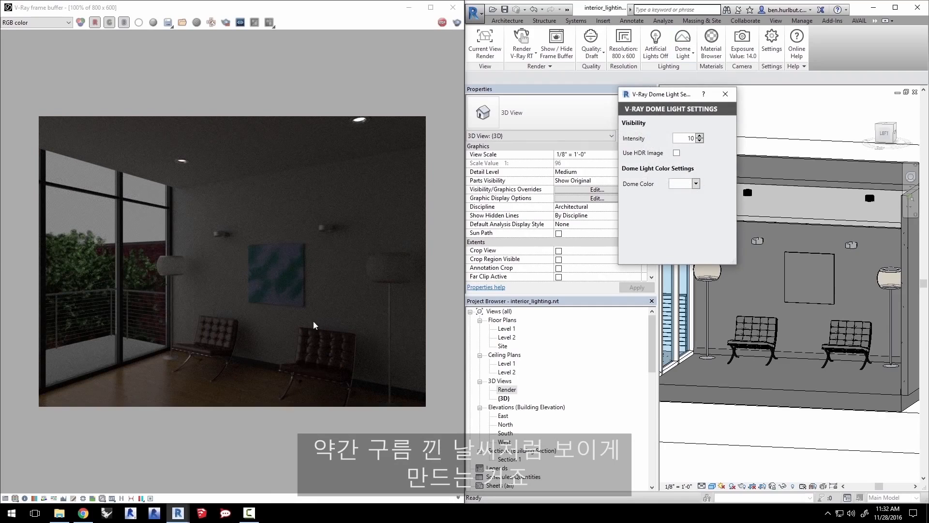
{"action": "mouse_move", "coordinate": [350, 293]}
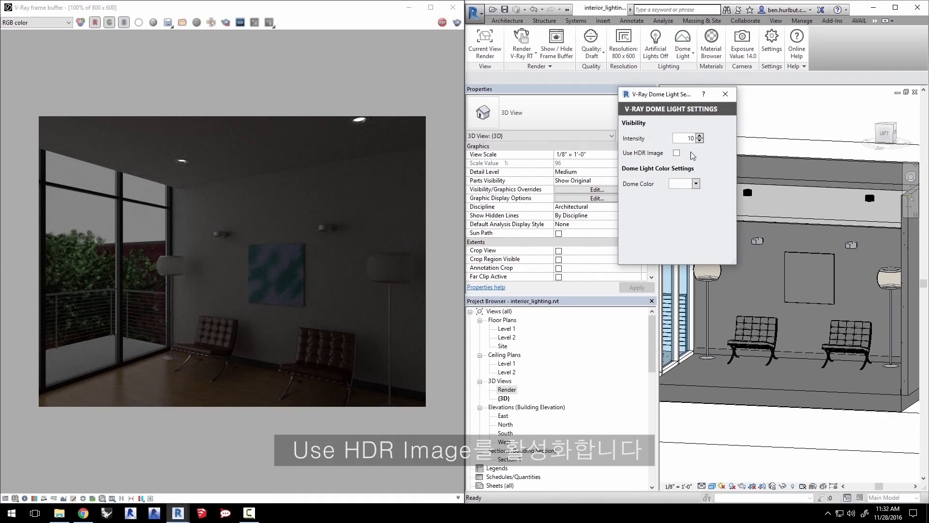
{"action": "left_click", "coordinate": [676, 153]}
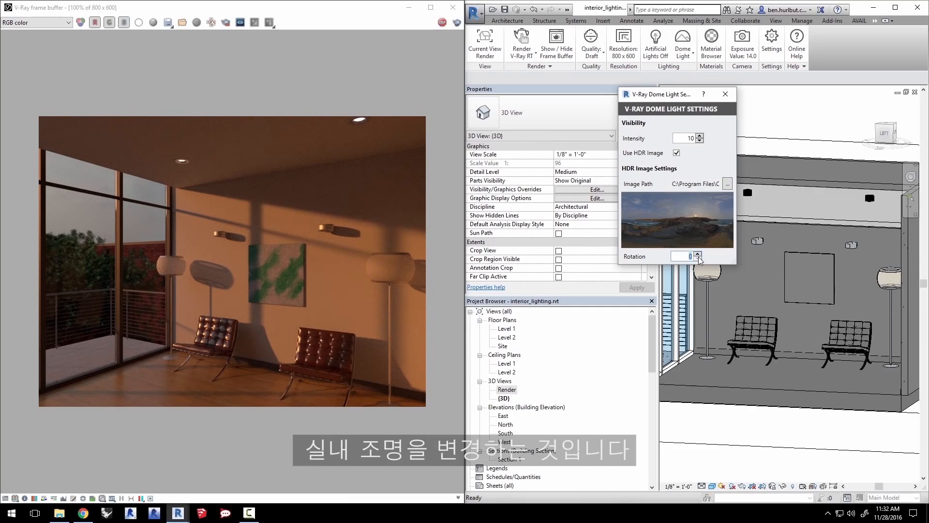
{"action": "left_click", "coordinate": [700, 253]}
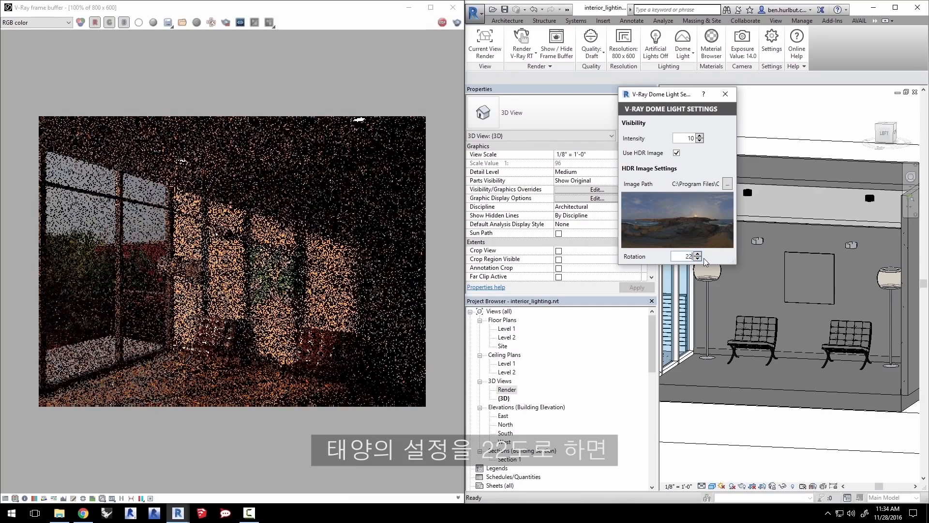
{"action": "left_click", "coordinate": [698, 259]}
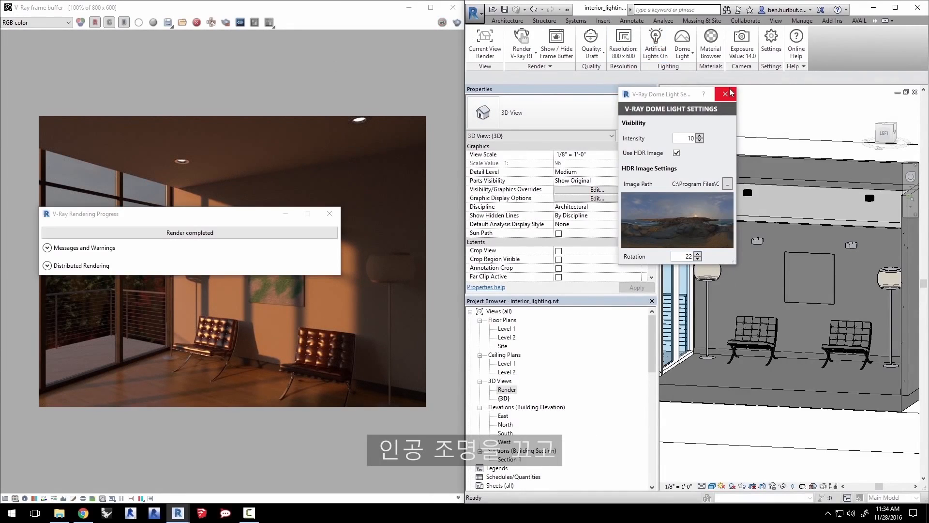
{"action": "left_click", "coordinate": [724, 93]}
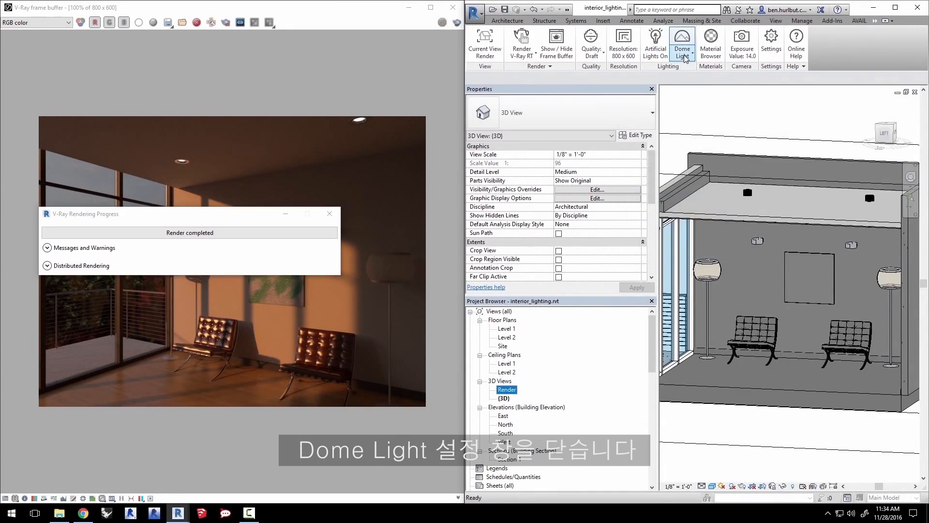
Step: Set the environment lighting to No Light, disabling the dome light
{"action": "left_click", "coordinate": [681, 43]}
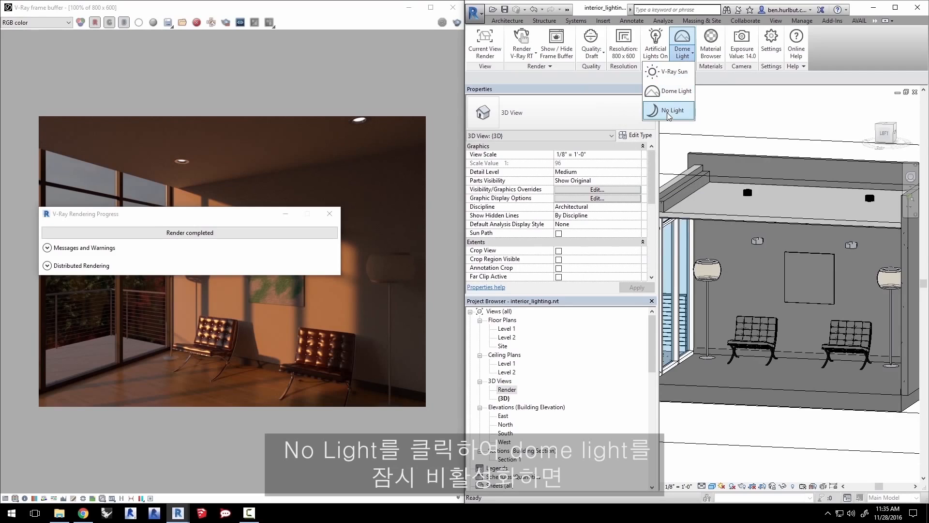
{"action": "left_click", "coordinate": [668, 110]}
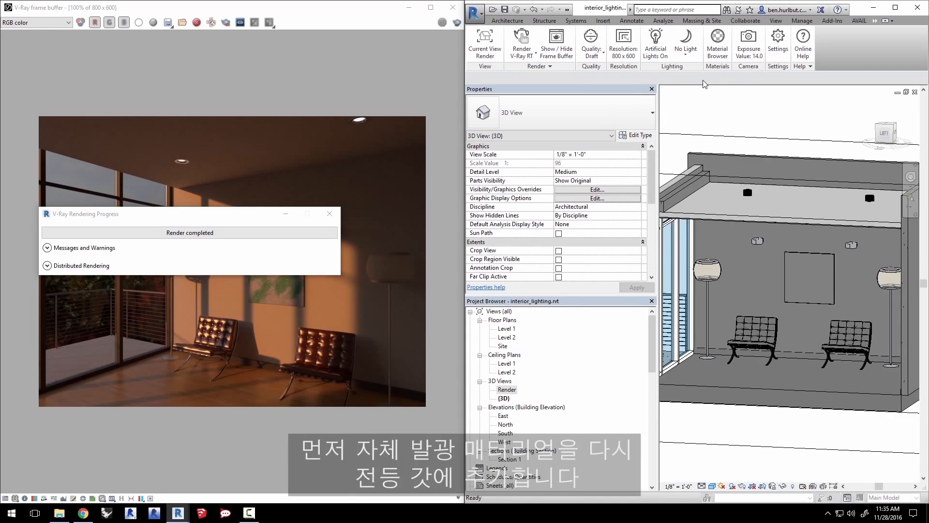
{"action": "mouse_move", "coordinate": [396, 263]}
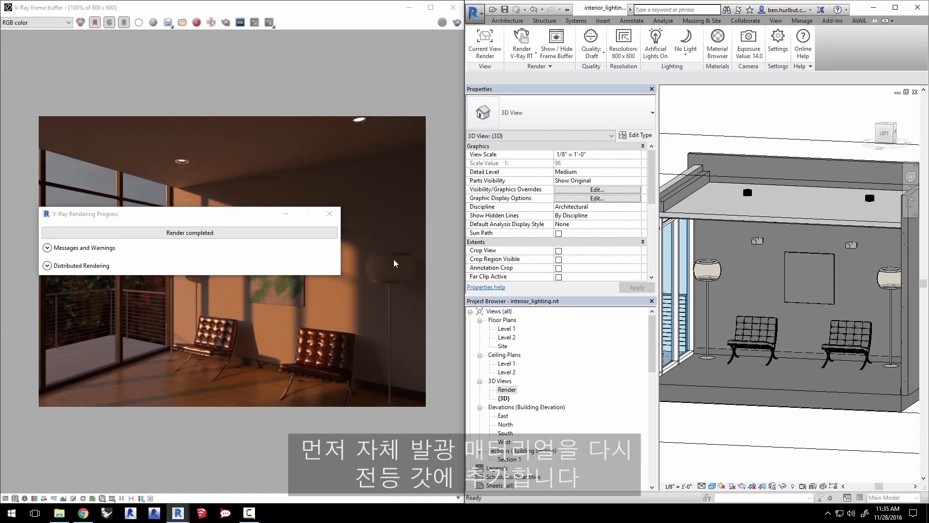
{"action": "left_click", "coordinate": [707, 273]}
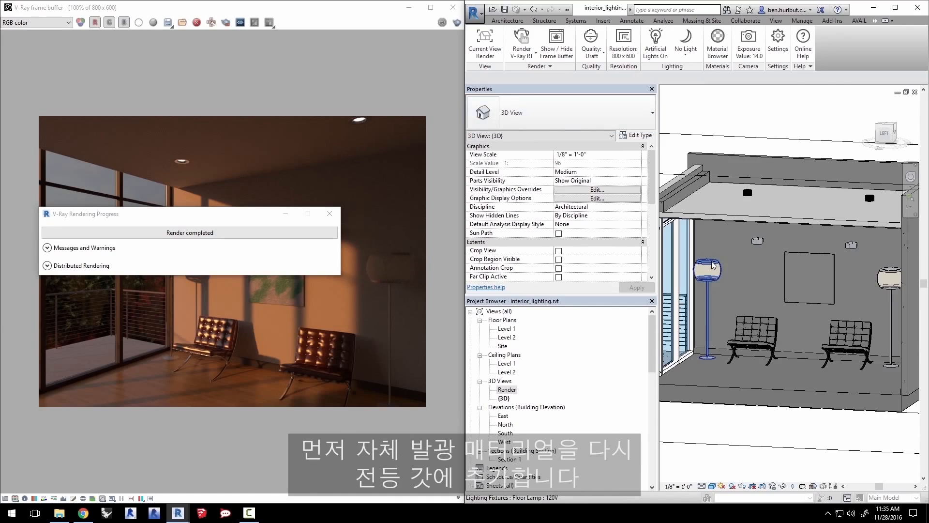
Step: Assign Lamp Glass as the floor lamp type's Shade material
{"action": "left_click", "coordinate": [707, 267]}
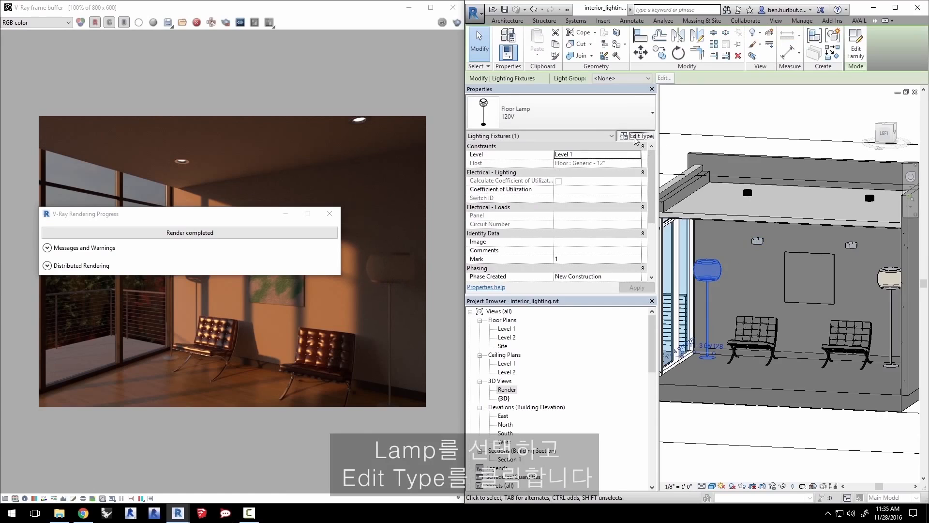
{"action": "left_click", "coordinate": [639, 135]}
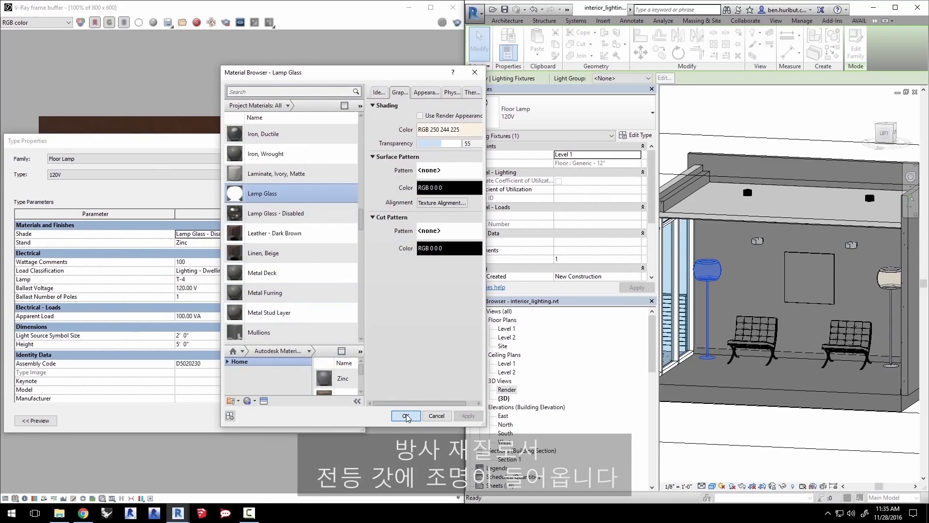
{"action": "left_click", "coordinate": [406, 415]}
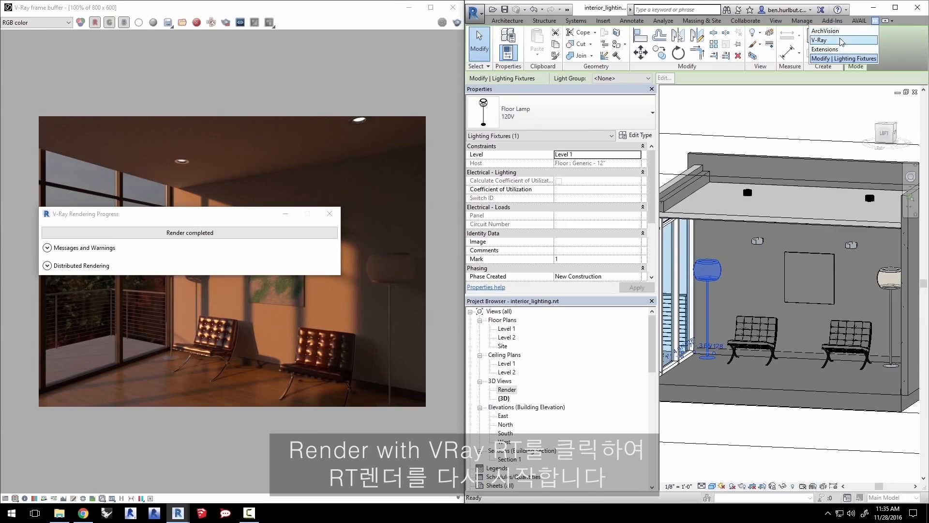
{"action": "left_click", "coordinate": [819, 40]}
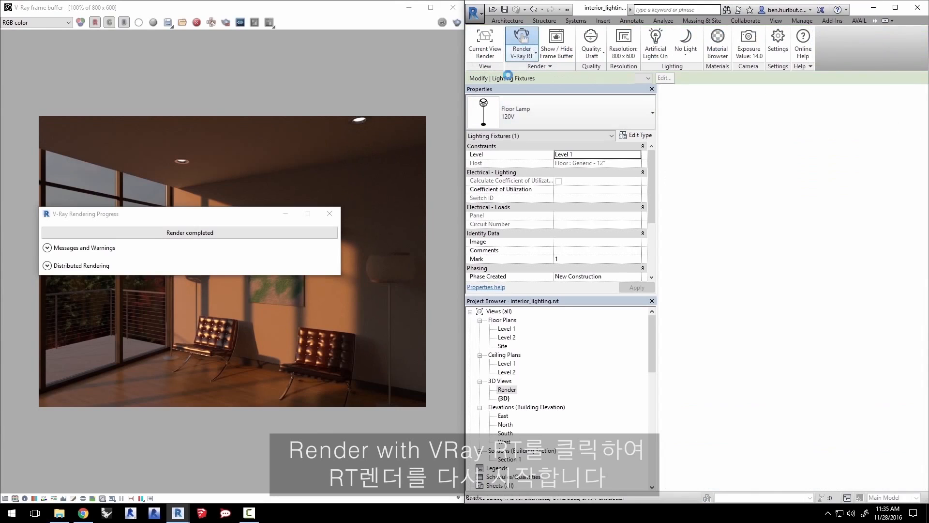
Step: Start V-Ray RT and set the camera exposure value to about 7.98
{"action": "left_click", "coordinate": [521, 44]}
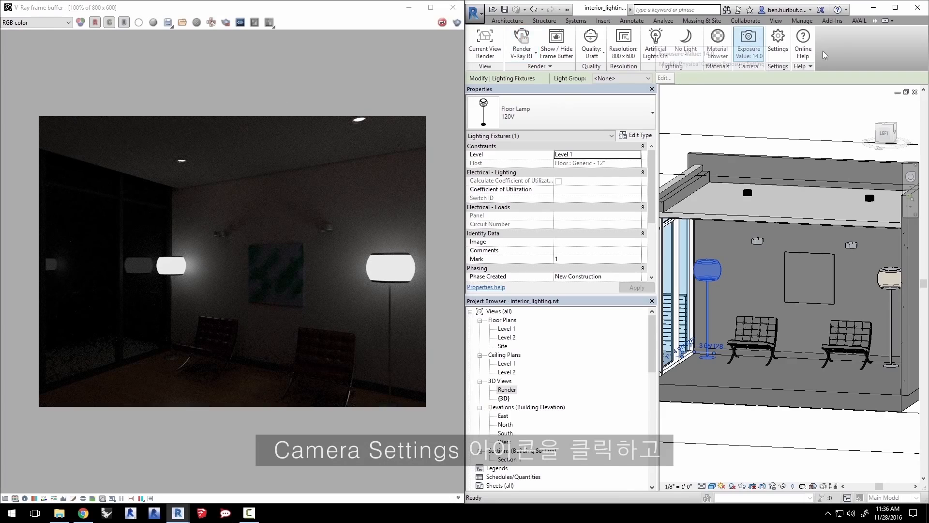
{"action": "left_click", "coordinate": [749, 40]}
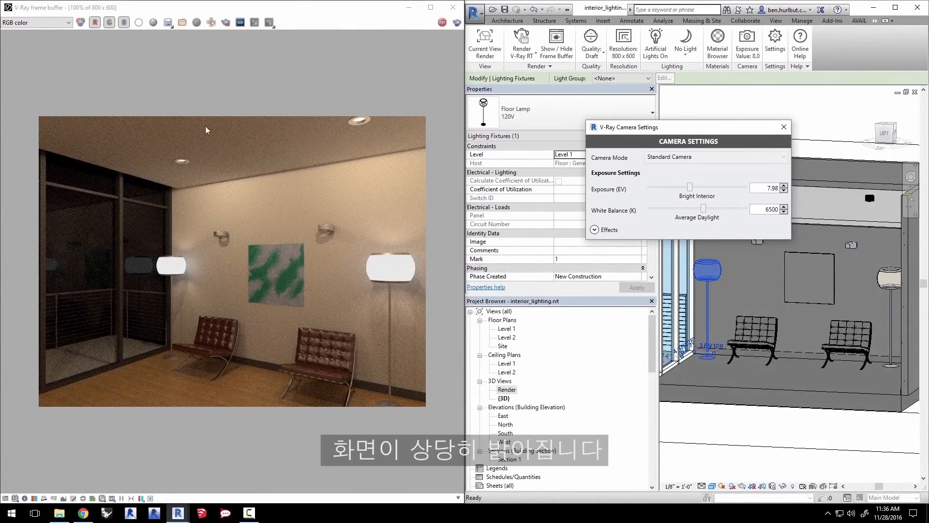
{"action": "left_click", "coordinate": [783, 127]}
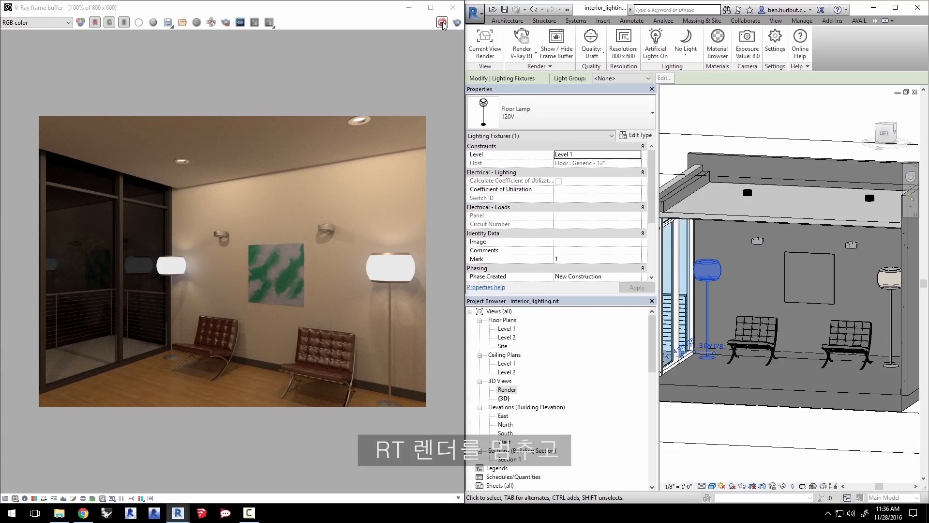
Step: Stop the real-time render and run a full V-Ray production render of the room
{"action": "left_click", "coordinate": [520, 41]}
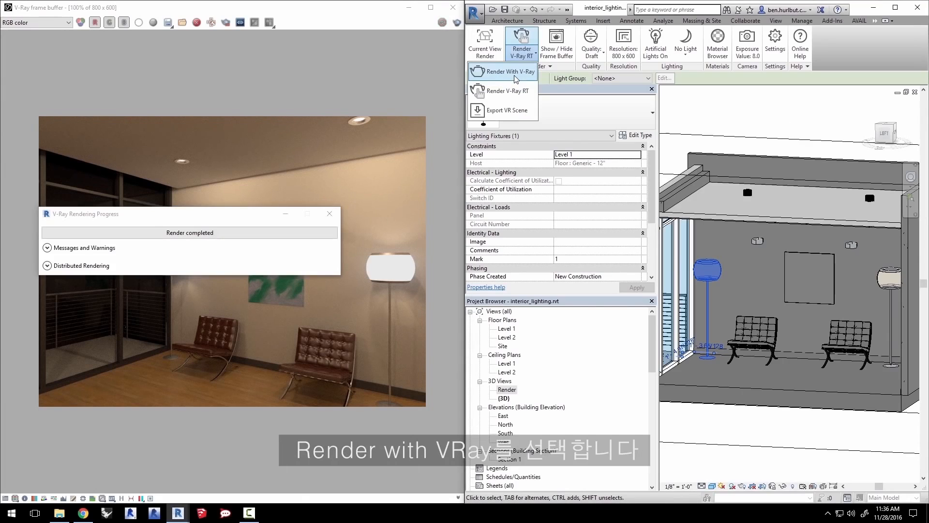
{"action": "left_click", "coordinate": [509, 71]}
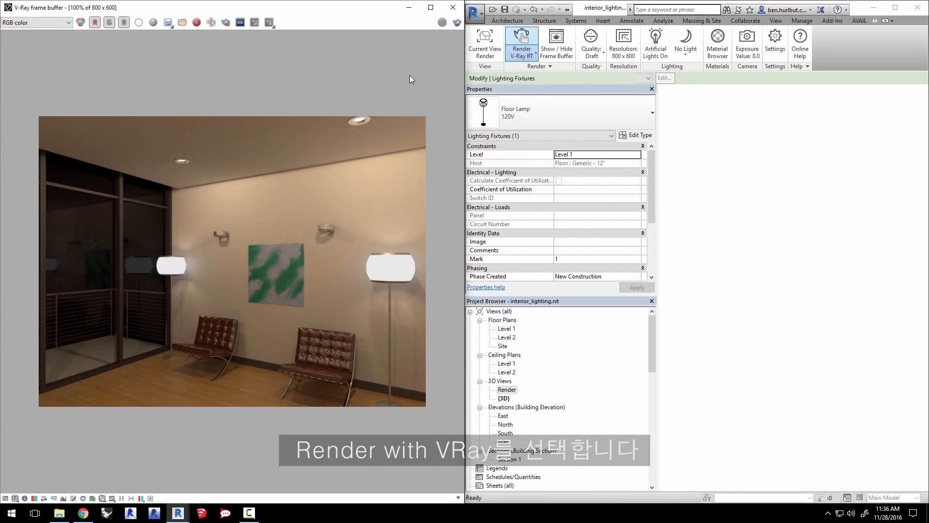
{"action": "left_click", "coordinate": [522, 44]}
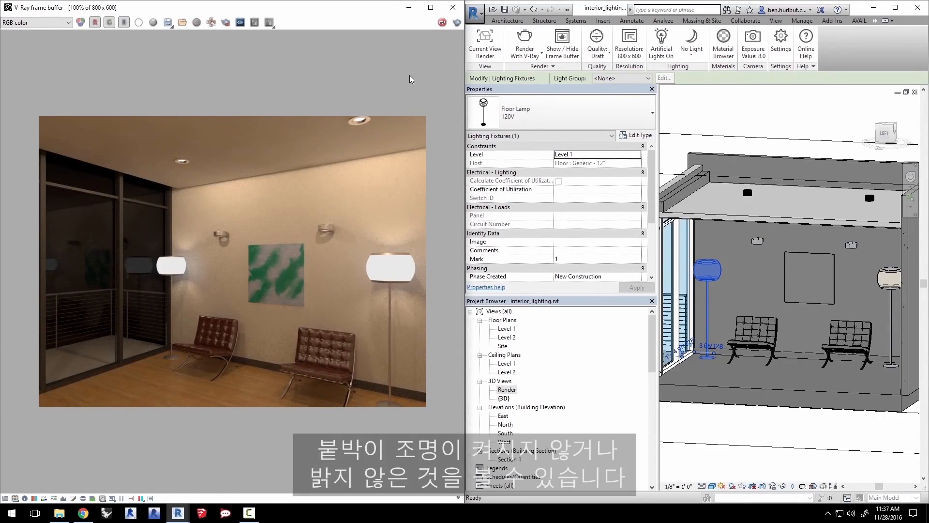
{"action": "mouse_move", "coordinate": [329, 238]}
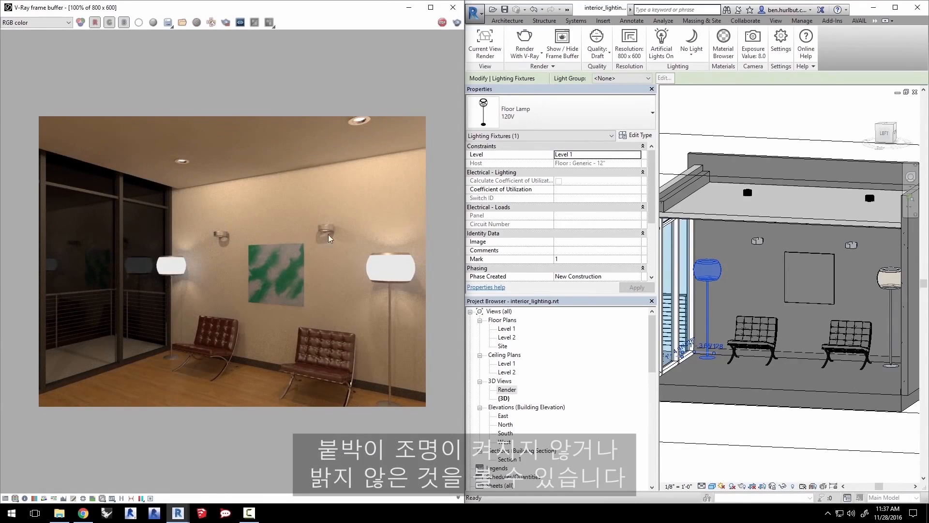
{"action": "mouse_move", "coordinate": [240, 230]}
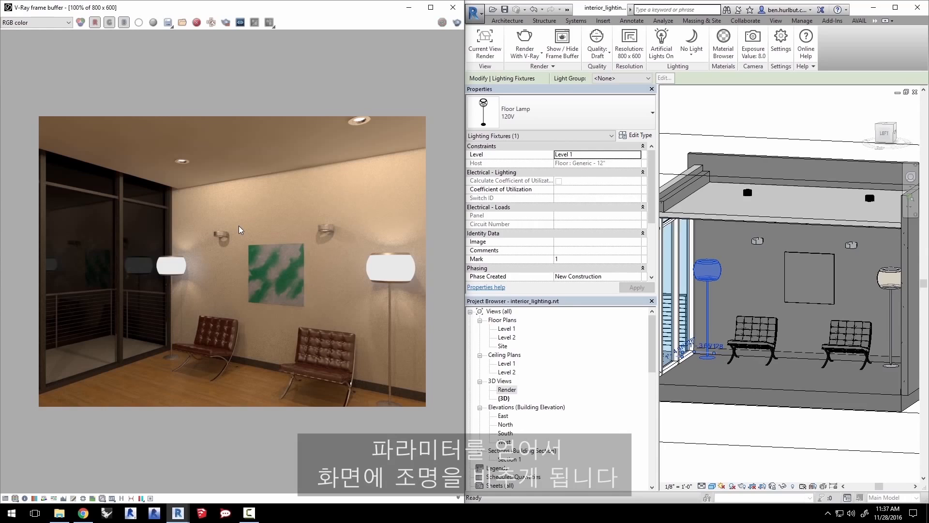
{"action": "mouse_move", "coordinate": [216, 244]}
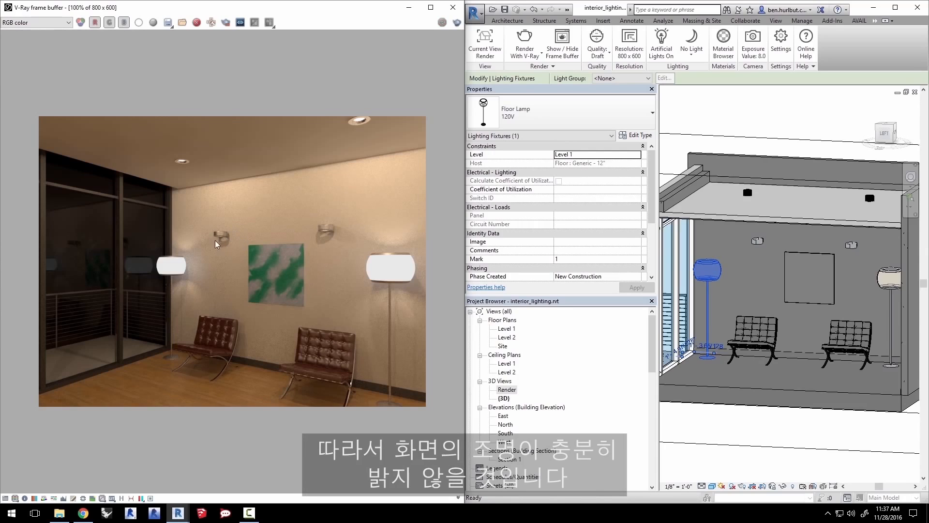
{"action": "mouse_move", "coordinate": [758, 244]}
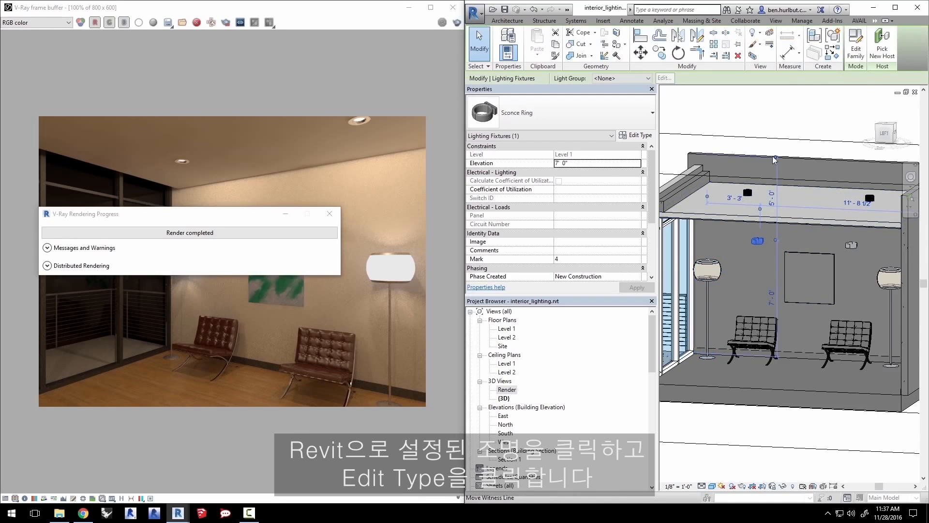
Step: Set the Sconce Ring type's Initial Intensity luminous flux to 180 lm
{"action": "left_click", "coordinate": [636, 136]}
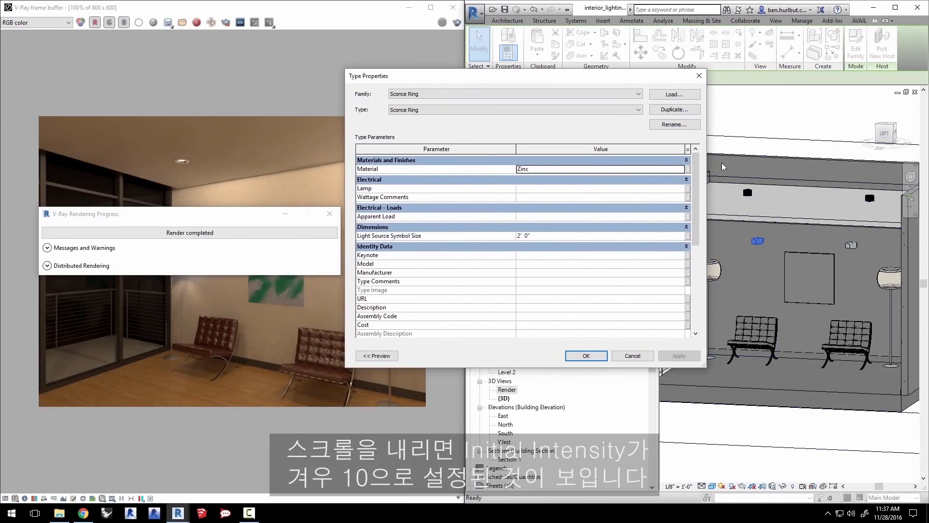
{"action": "scroll", "scroll_direction": "down", "scroll_amount": 3}
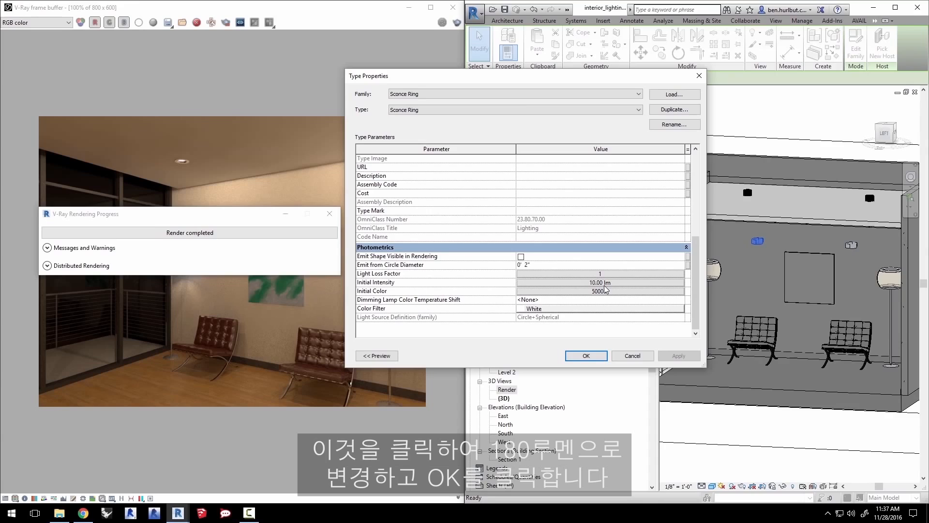
{"action": "left_click", "coordinate": [599, 283]}
{"action": "type", "text": "180.00 lm"}
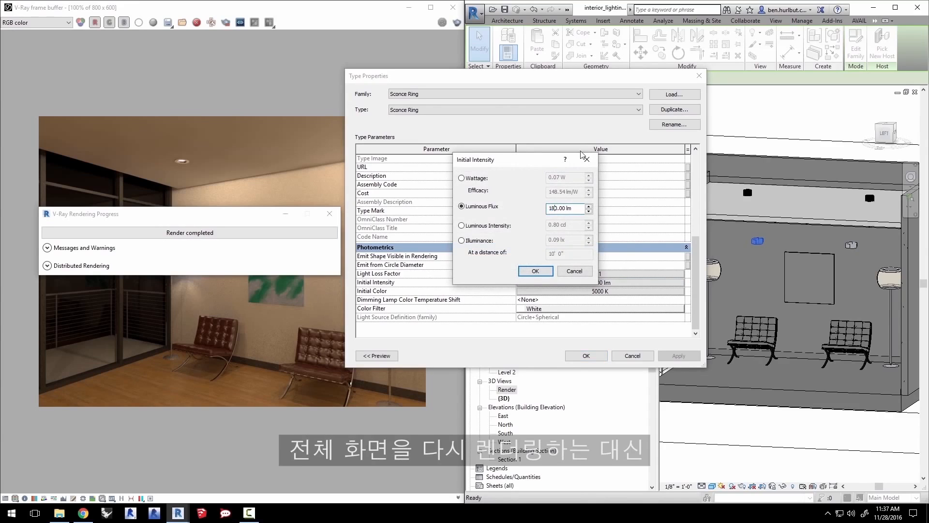
{"action": "left_click", "coordinate": [534, 271]}
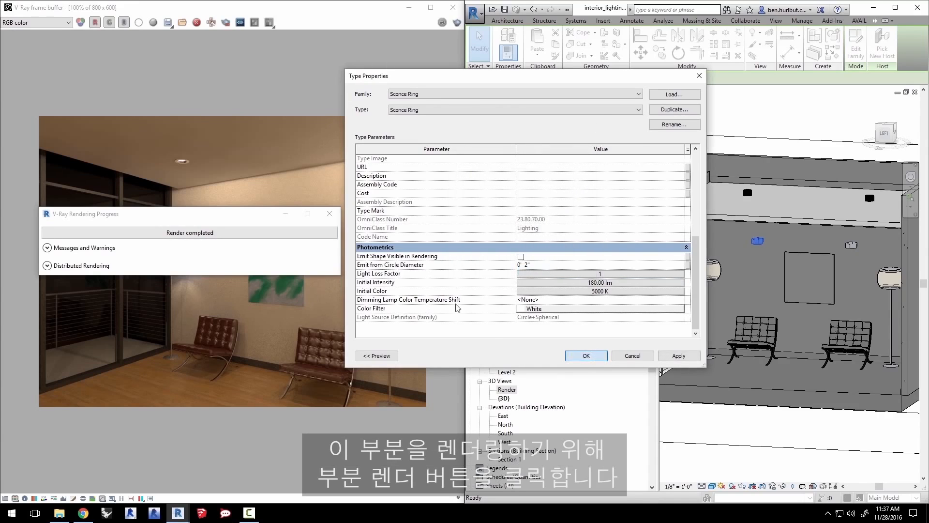
{"action": "left_click", "coordinate": [585, 356]}
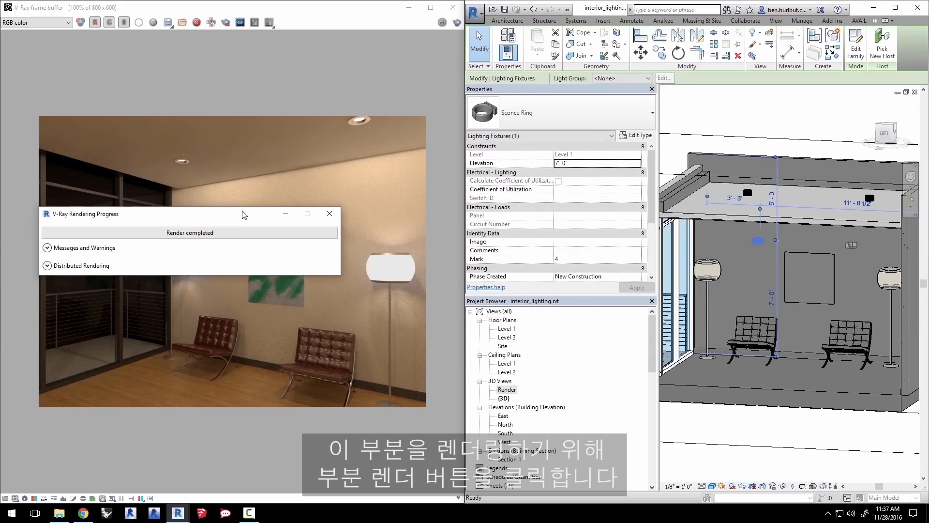
{"action": "left_click", "coordinate": [228, 23]}
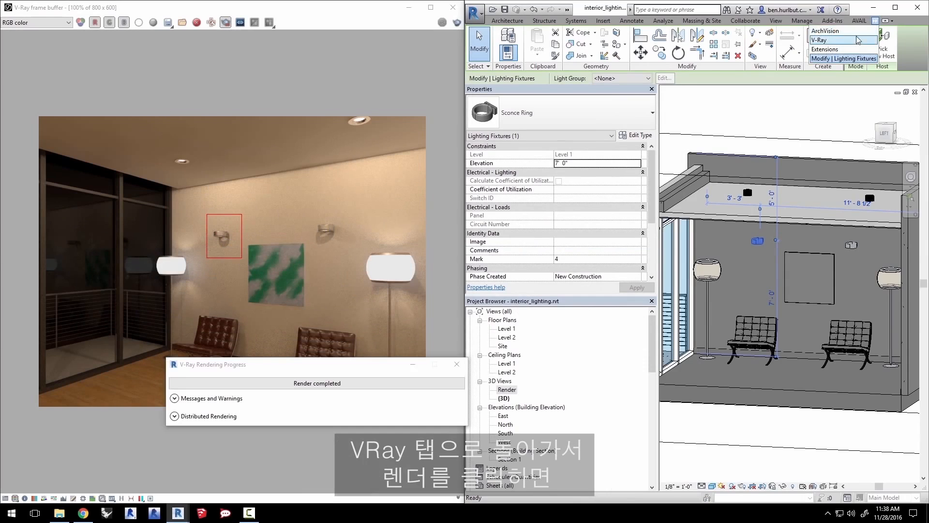
Step: Bring up the V-Ray commands to render the region around the left sconce
{"action": "left_click", "coordinate": [821, 40]}
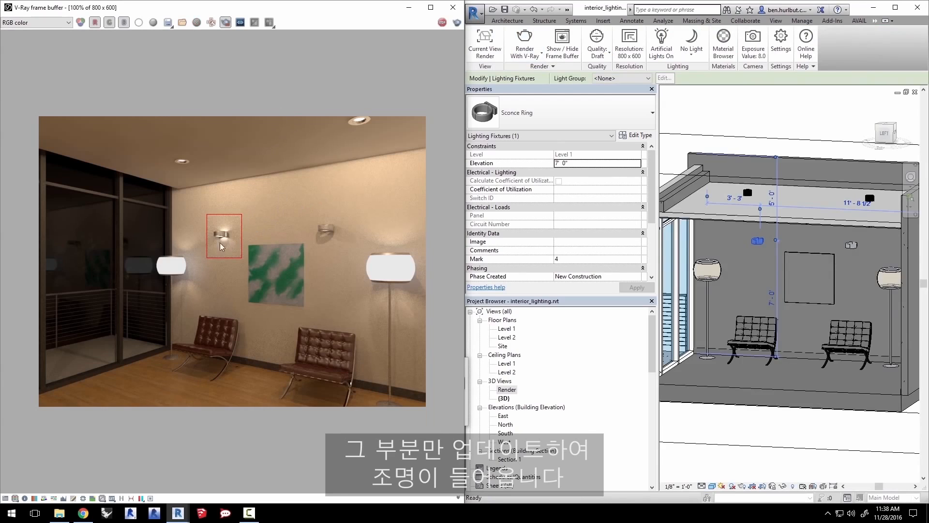
{"action": "mouse_move", "coordinate": [206, 261]}
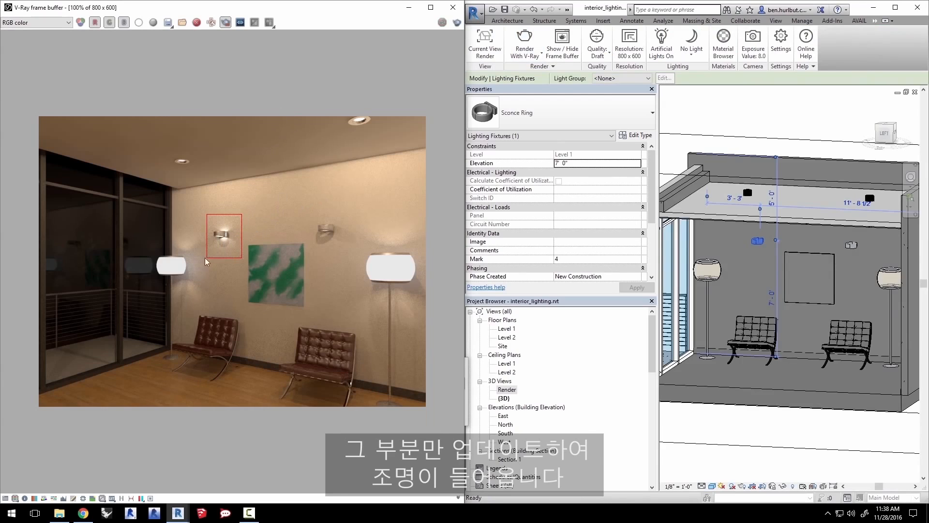
{"action": "mouse_move", "coordinate": [265, 142]}
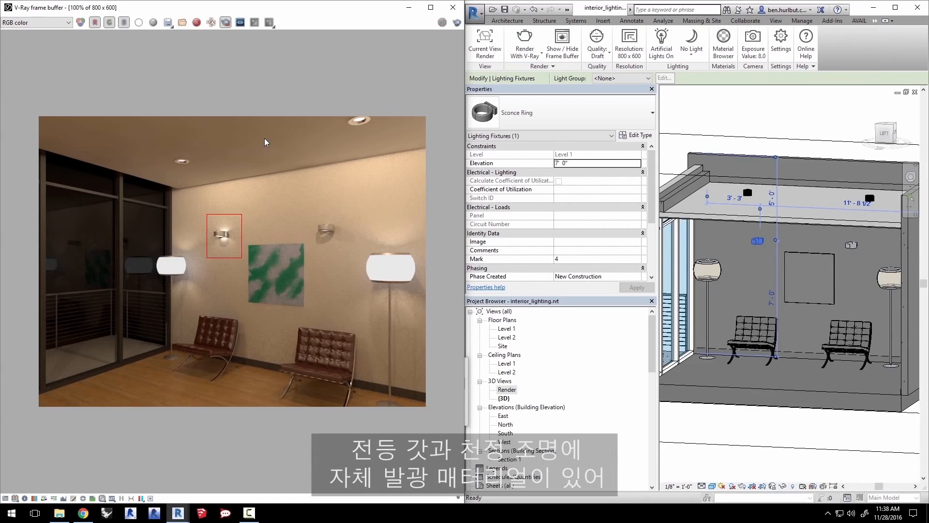
{"action": "mouse_move", "coordinate": [195, 271]}
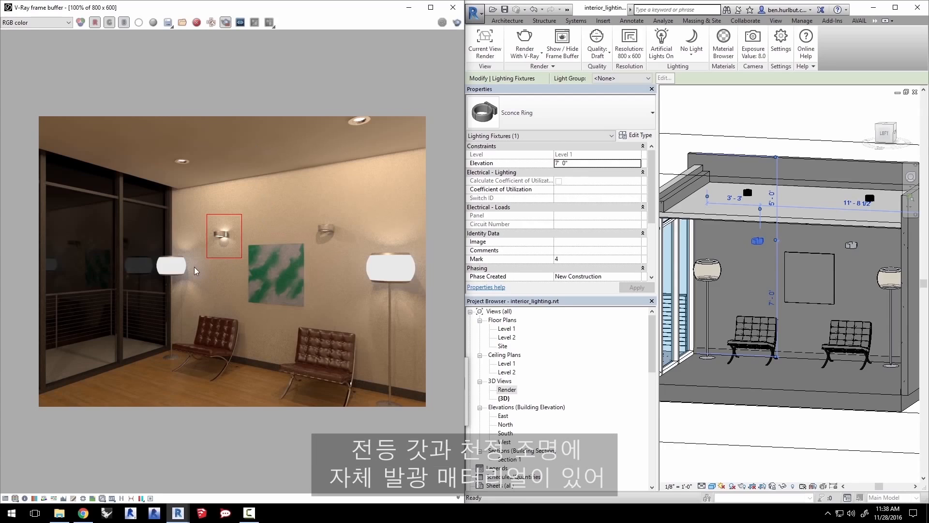
{"action": "mouse_move", "coordinate": [181, 164]}
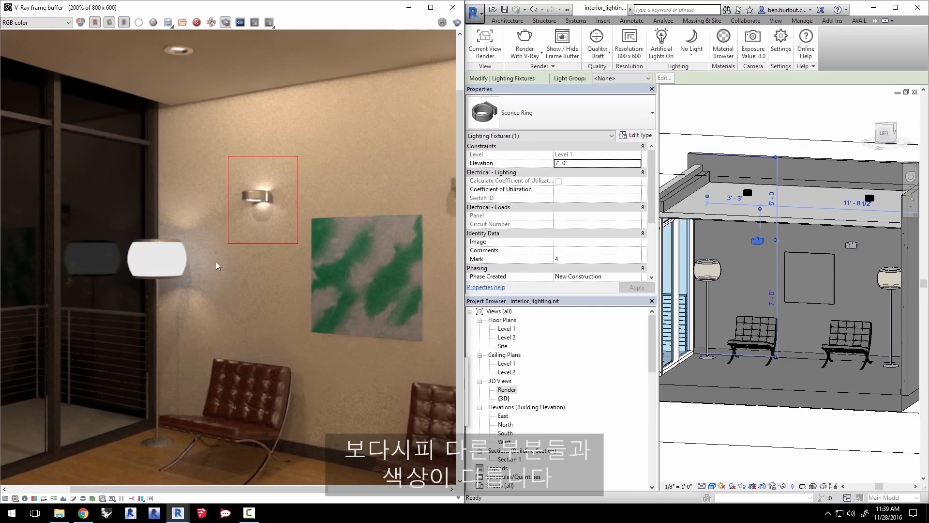
{"action": "mouse_move", "coordinate": [198, 295]}
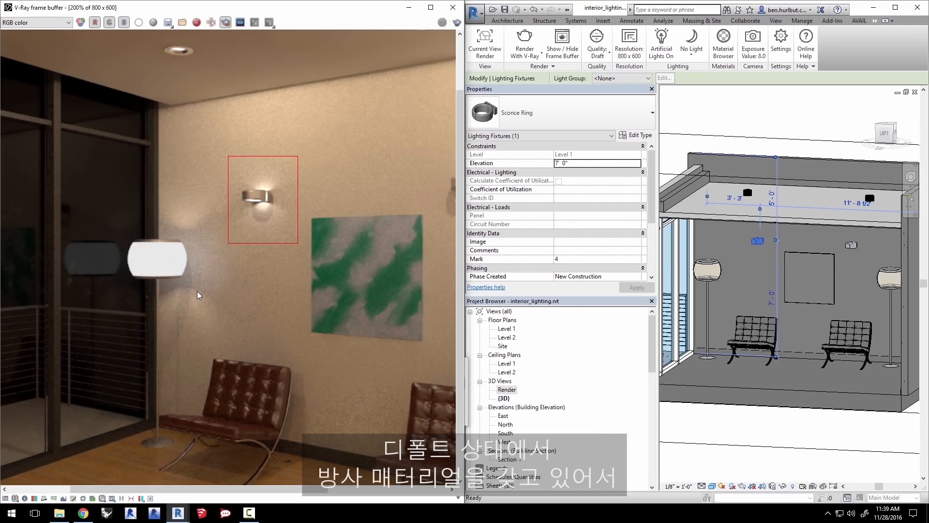
{"action": "mouse_move", "coordinate": [158, 264]}
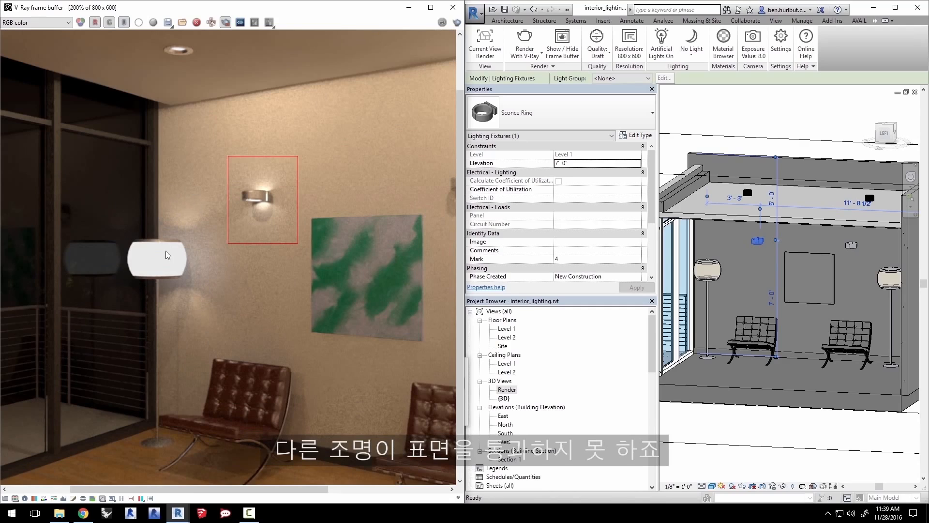
{"action": "mouse_move", "coordinate": [160, 254]}
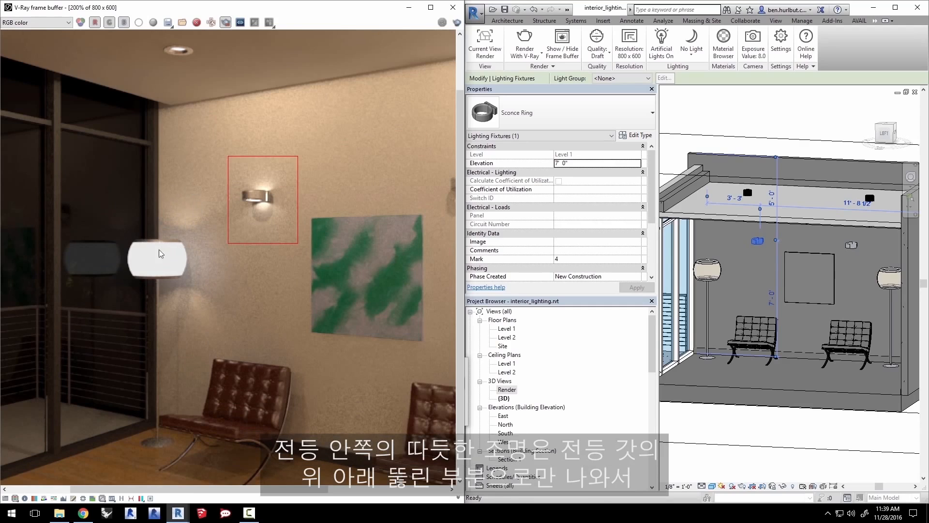
{"action": "mouse_move", "coordinate": [708, 264]}
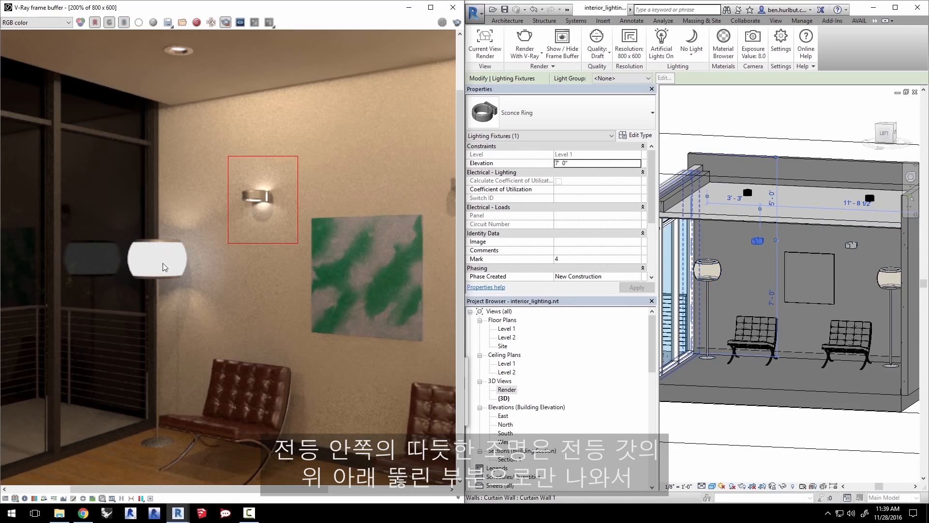
{"action": "mouse_move", "coordinate": [205, 271]}
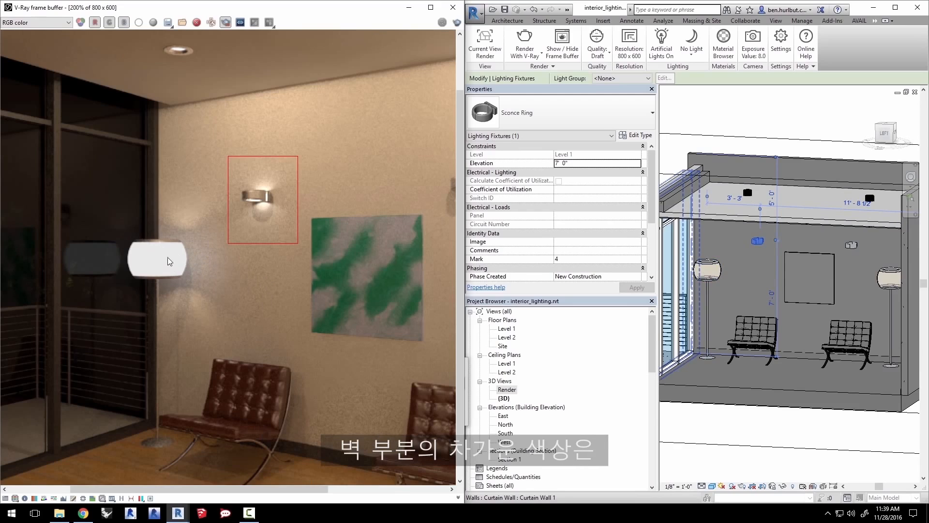
{"action": "mouse_move", "coordinate": [202, 273]}
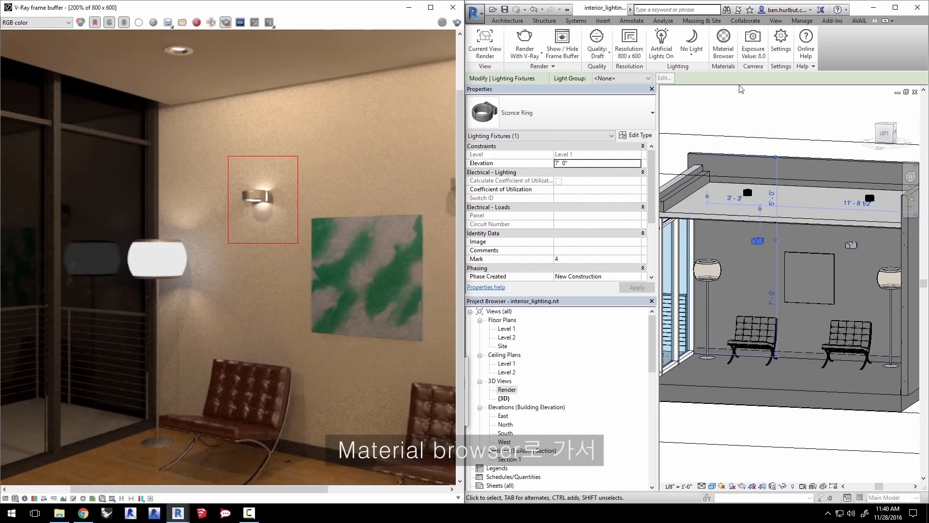
Step: Map Lamp Glass to VRayMaterial using Desktop\interior_lighting\emitter_material.vrmat
{"action": "left_click", "coordinate": [722, 42]}
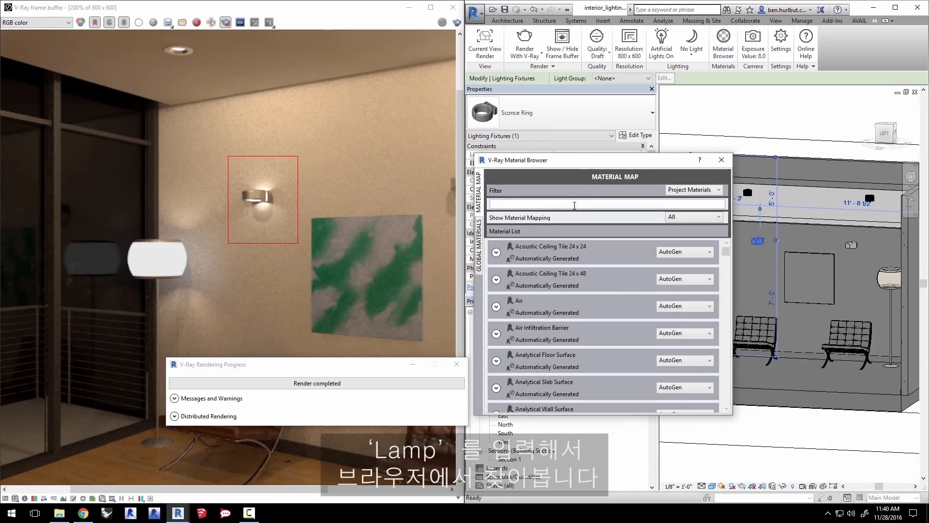
{"action": "type", "text": "lamp"}
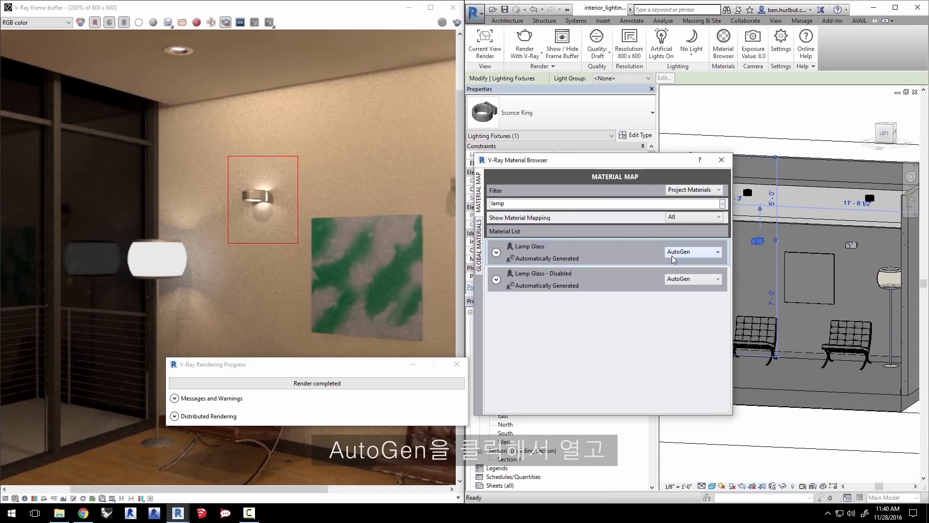
{"action": "mouse_move", "coordinate": [681, 259]}
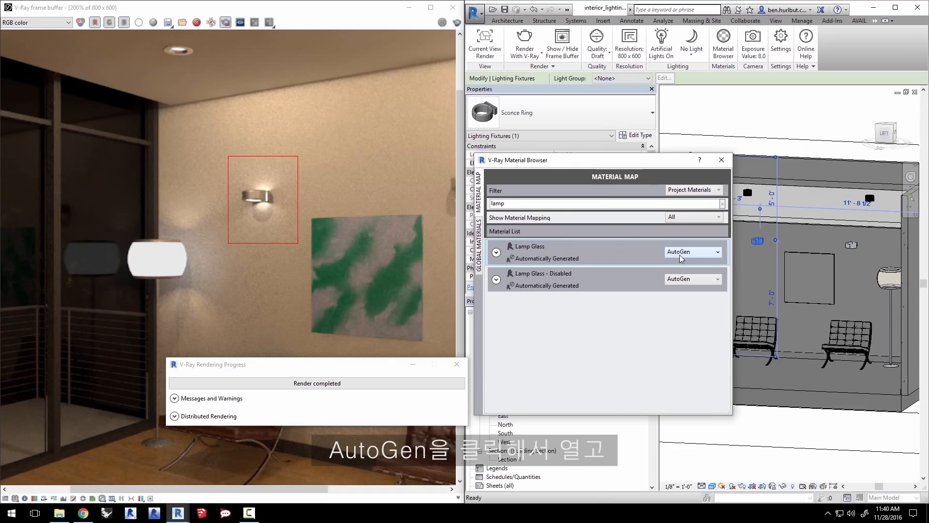
{"action": "left_click", "coordinate": [691, 251]}
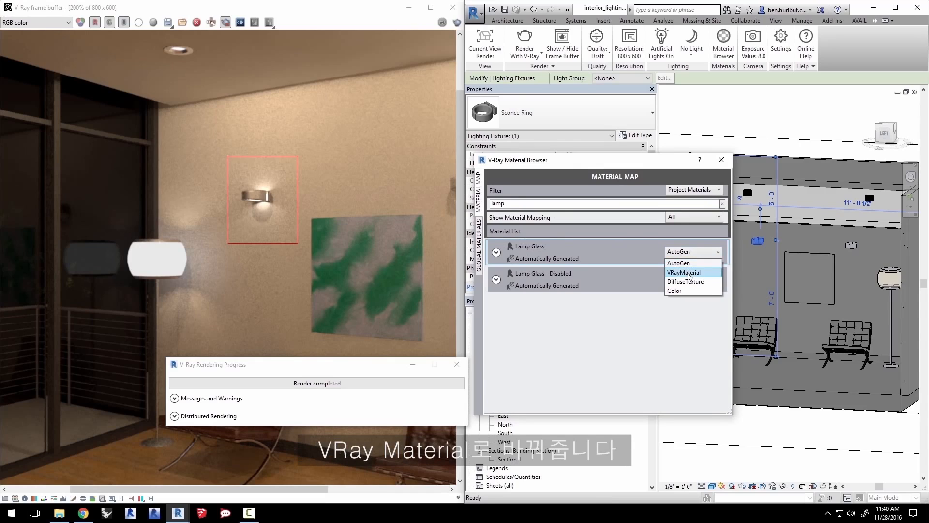
{"action": "left_click", "coordinate": [684, 272]}
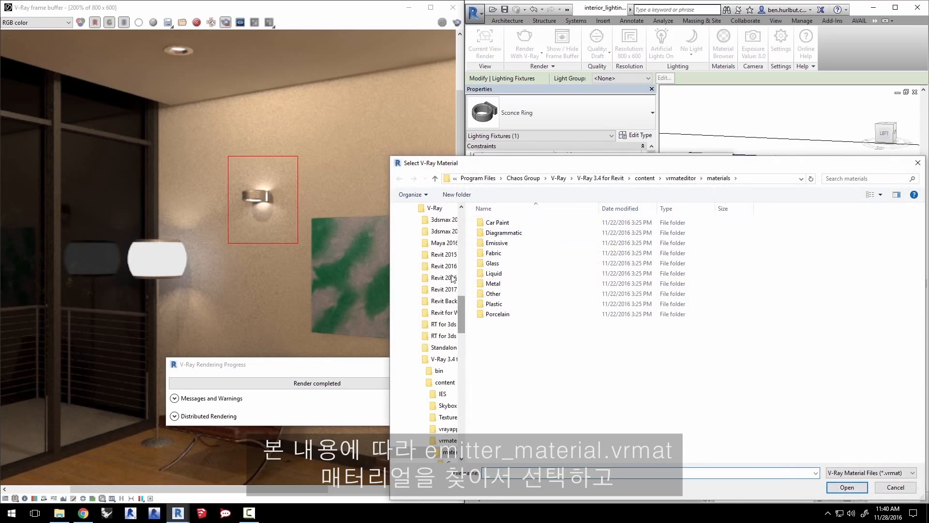
{"action": "left_click", "coordinate": [425, 277]}
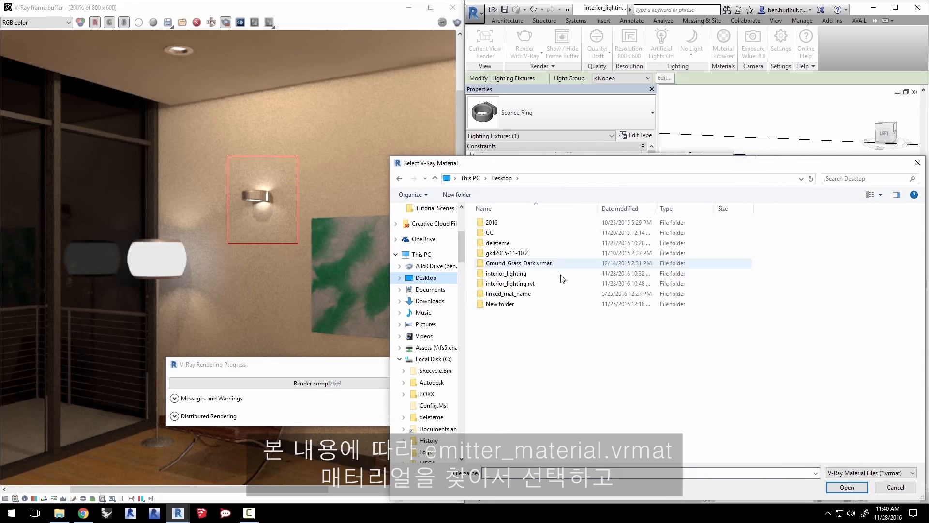
{"action": "double_click", "coordinate": [505, 273]}
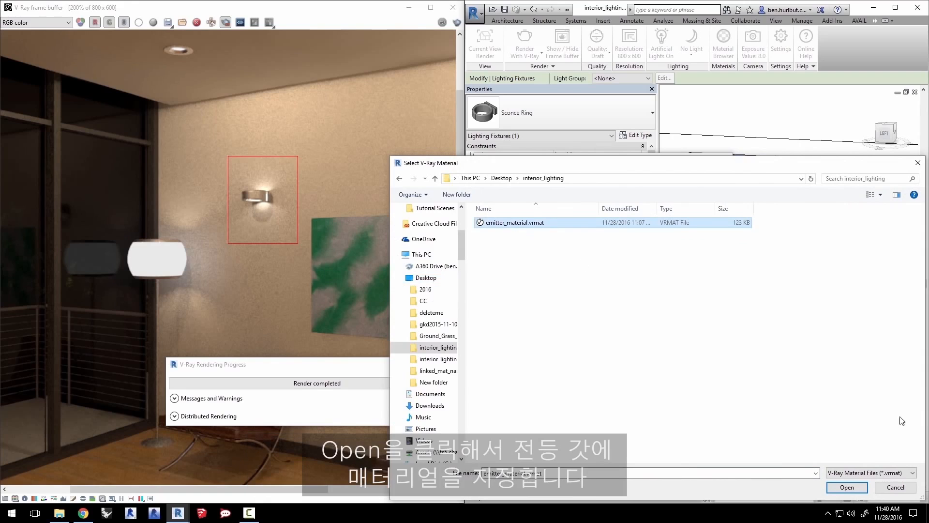
{"action": "left_click", "coordinate": [846, 487]}
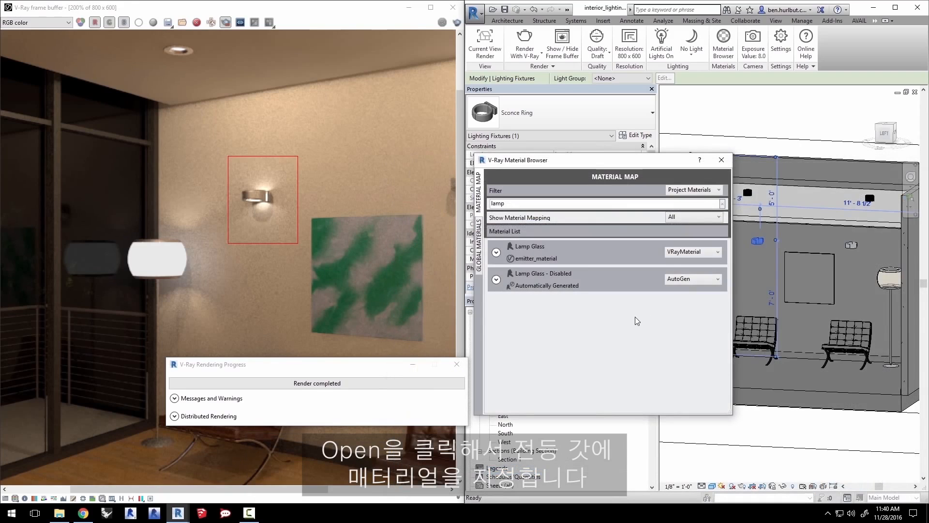
{"action": "mouse_move", "coordinate": [100, 197]}
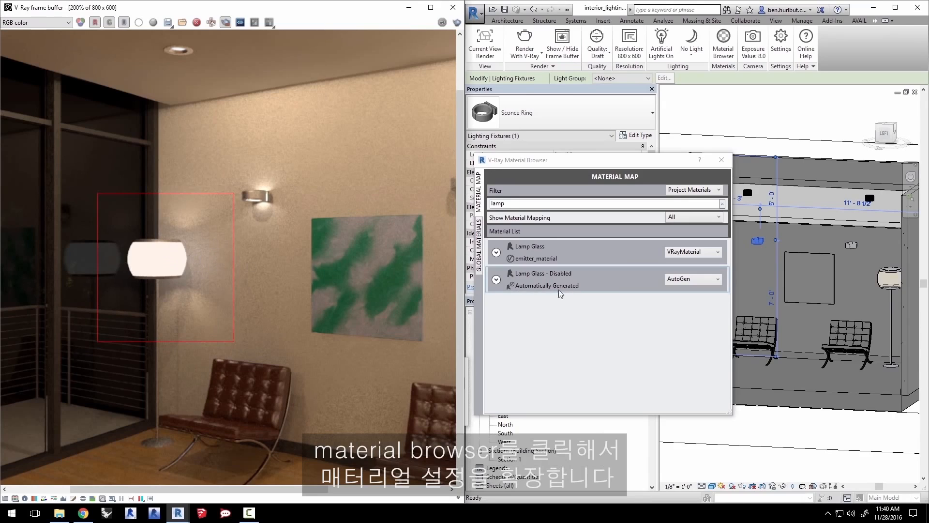
Step: Open Lamp Glass's emitter_material.vrmat in the V-Ray material editor
{"action": "left_click", "coordinate": [496, 251]}
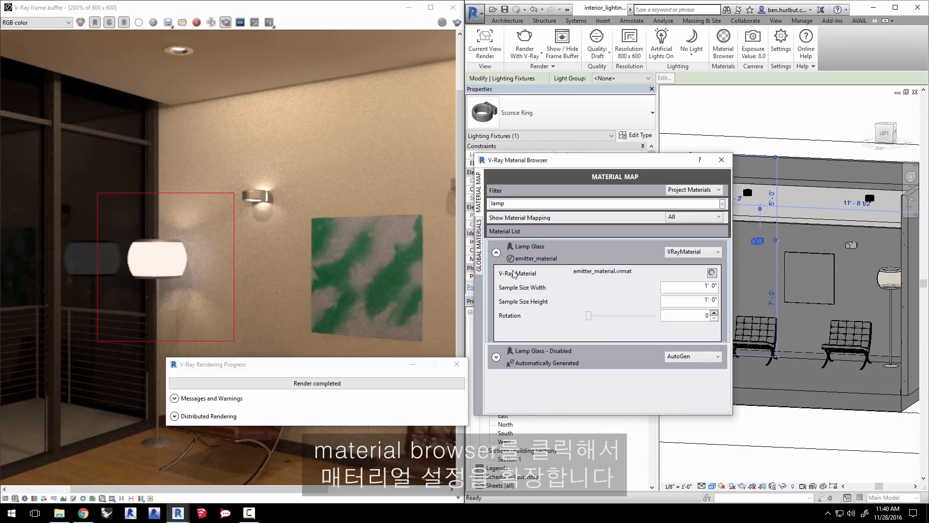
{"action": "mouse_move", "coordinate": [713, 272]}
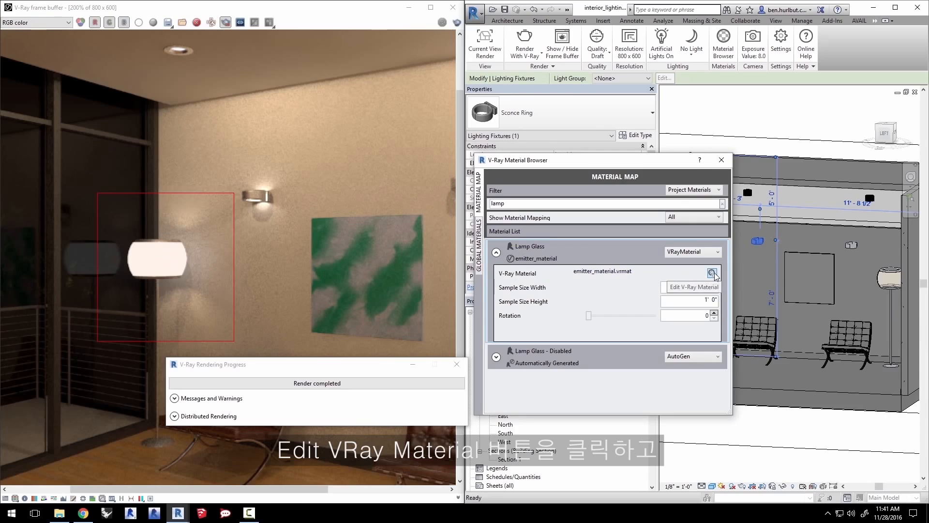
{"action": "left_click", "coordinate": [712, 272]}
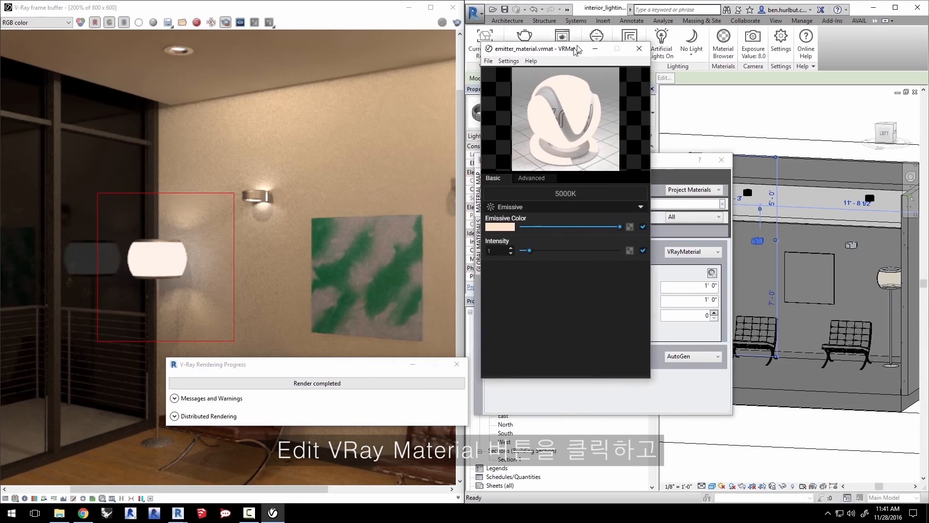
{"action": "left_click", "coordinate": [532, 199]}
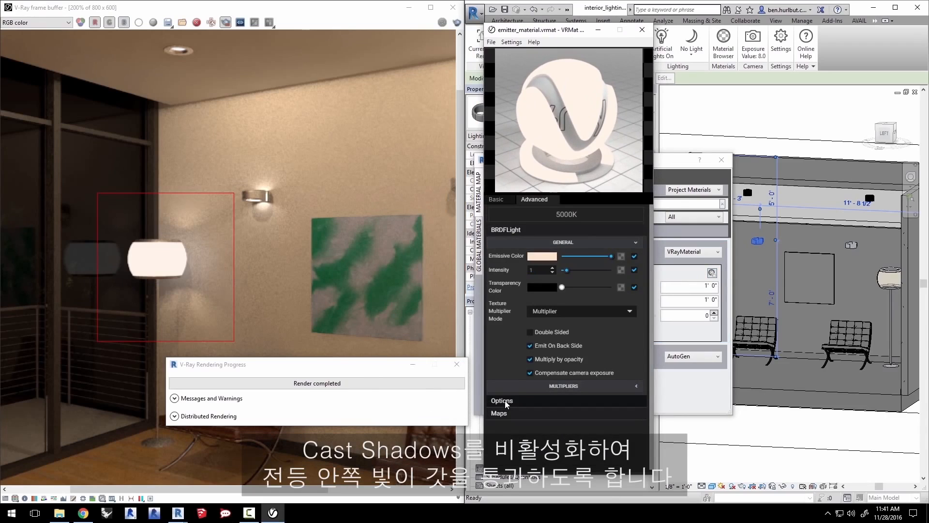
Step: Untick Cast Shadows in the material options, save the file, and close the editor
{"action": "left_click", "coordinate": [501, 401]}
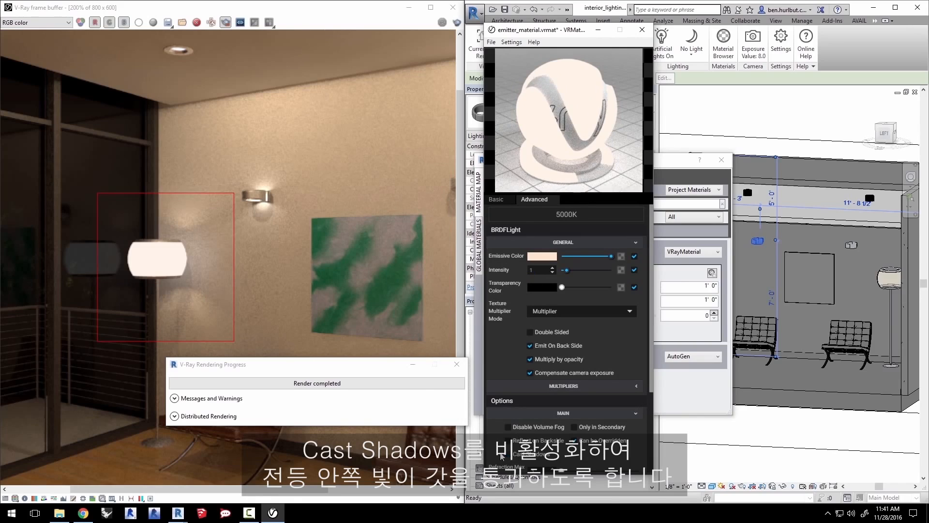
{"action": "left_click", "coordinate": [490, 42]}
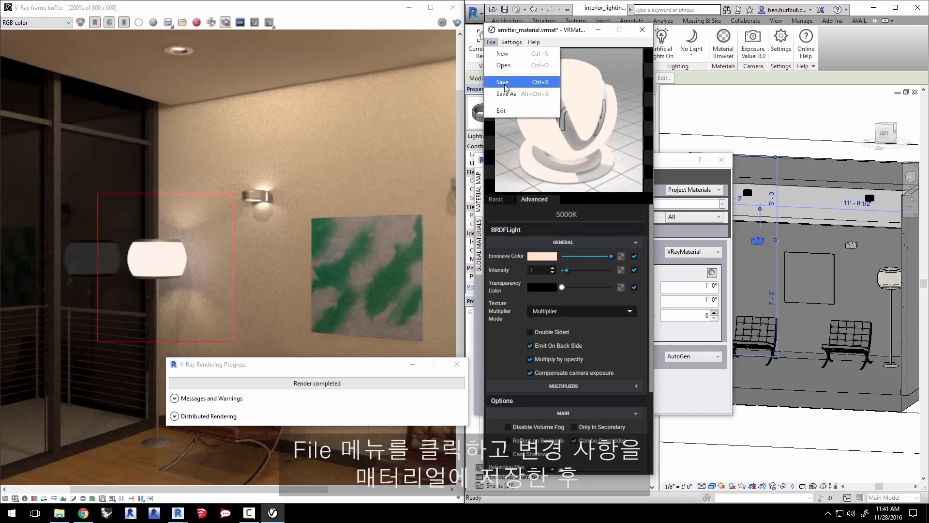
{"action": "left_click", "coordinate": [502, 82]}
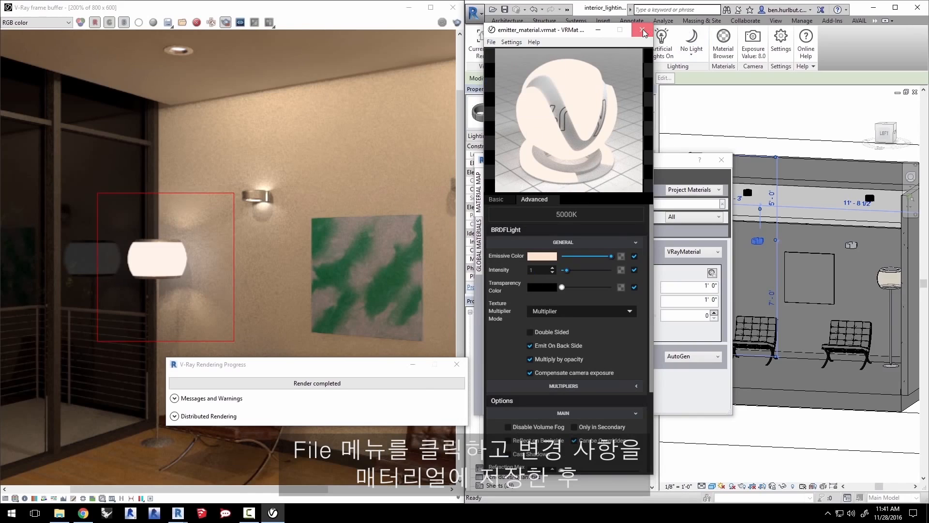
{"action": "left_click", "coordinate": [643, 30]}
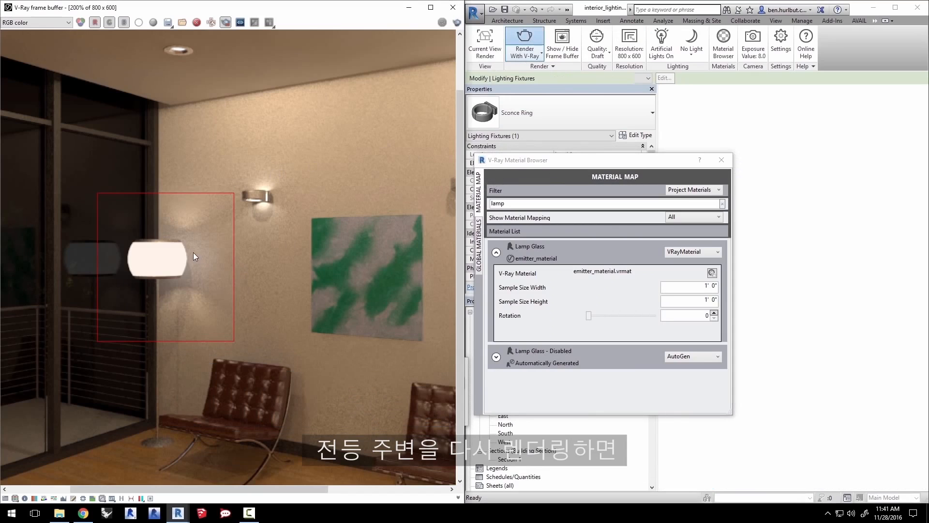
Step: Render the region around the floor lamp so its glowing shade lights the wall
{"action": "left_click", "coordinate": [524, 39]}
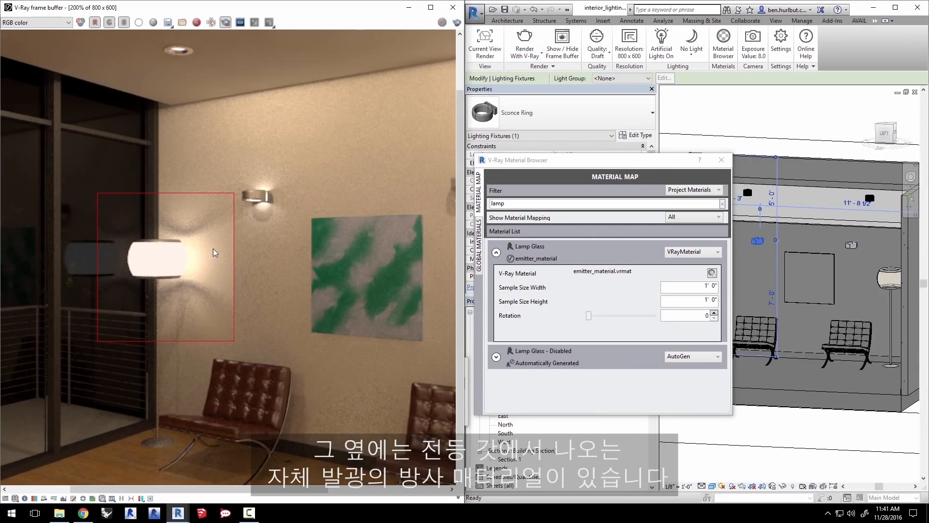
{"action": "mouse_move", "coordinate": [170, 261]}
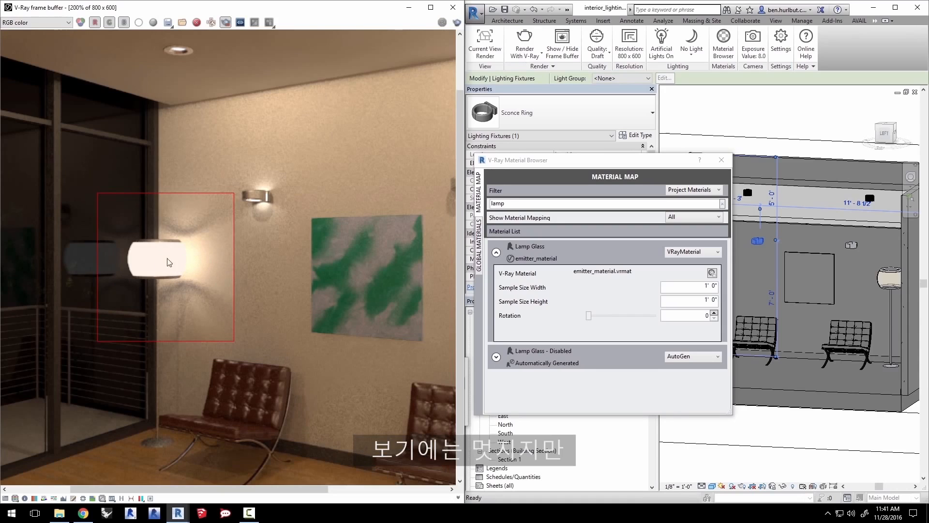
{"action": "mouse_move", "coordinate": [195, 261]}
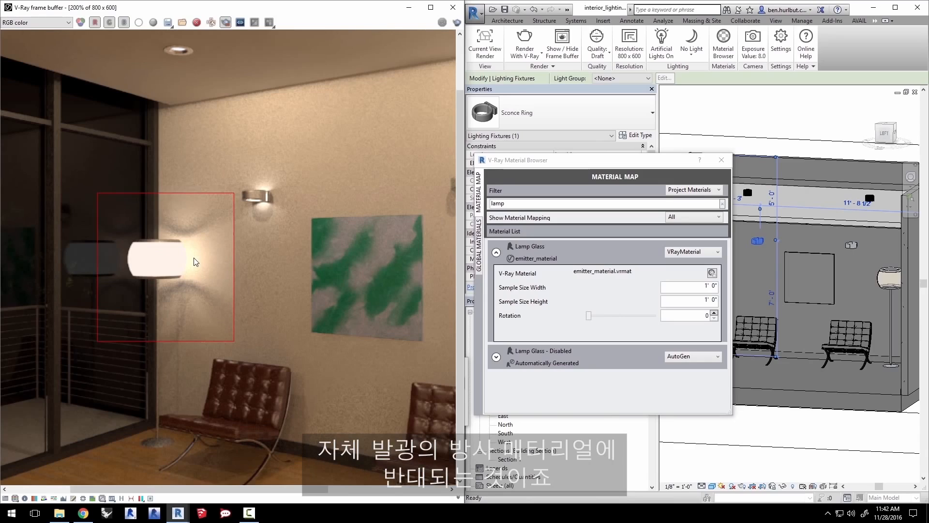
{"action": "mouse_move", "coordinate": [203, 271]}
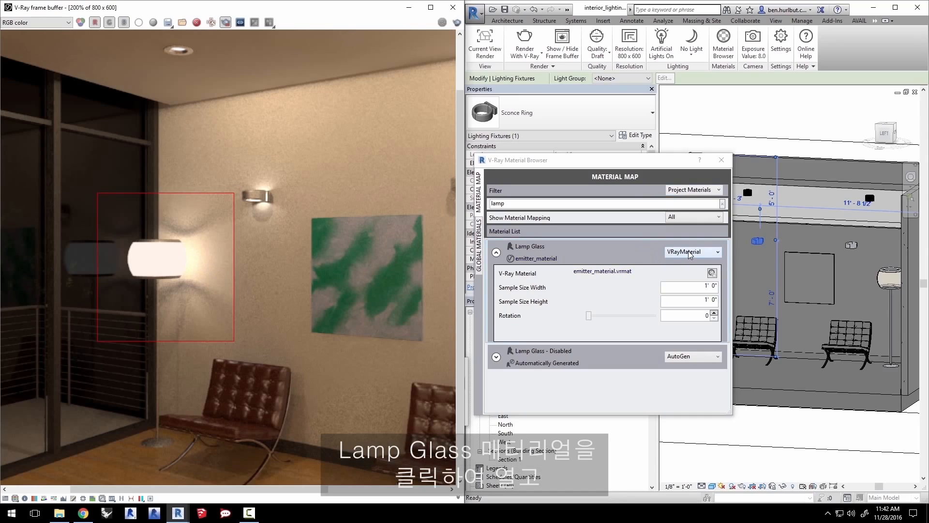
Step: Set Lamp Glass to AutoGen and untick Self Illumination on the floor lamp's shade material
{"action": "left_click", "coordinate": [692, 251]}
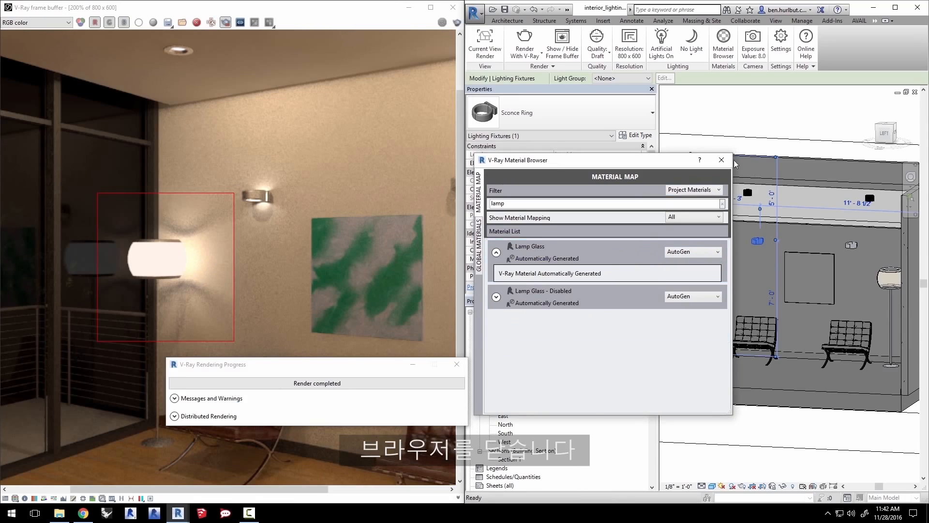
{"action": "left_click", "coordinate": [720, 160]}
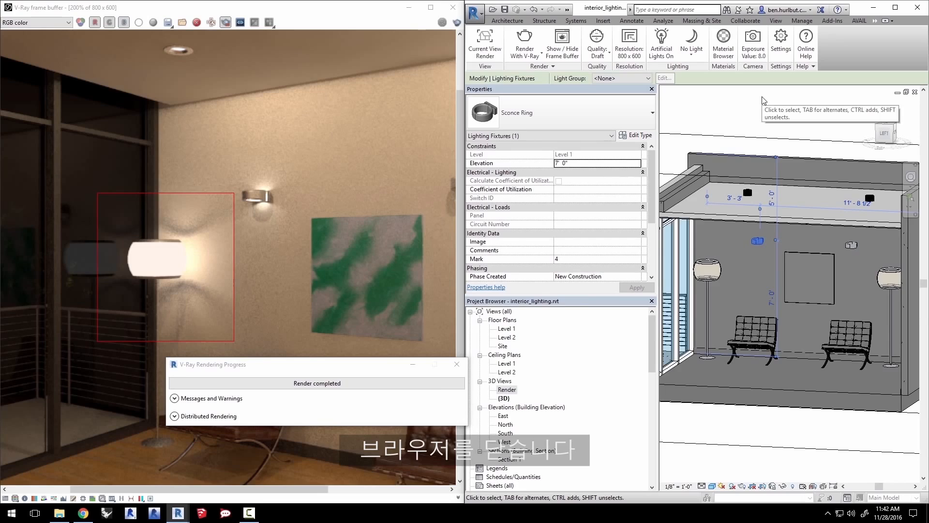
{"action": "left_click", "coordinate": [705, 270]}
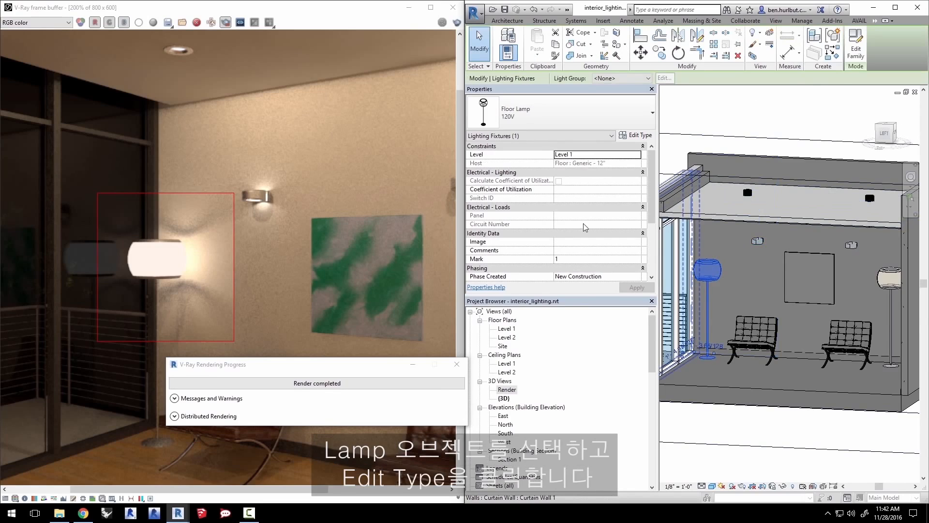
{"action": "left_click", "coordinate": [636, 135]}
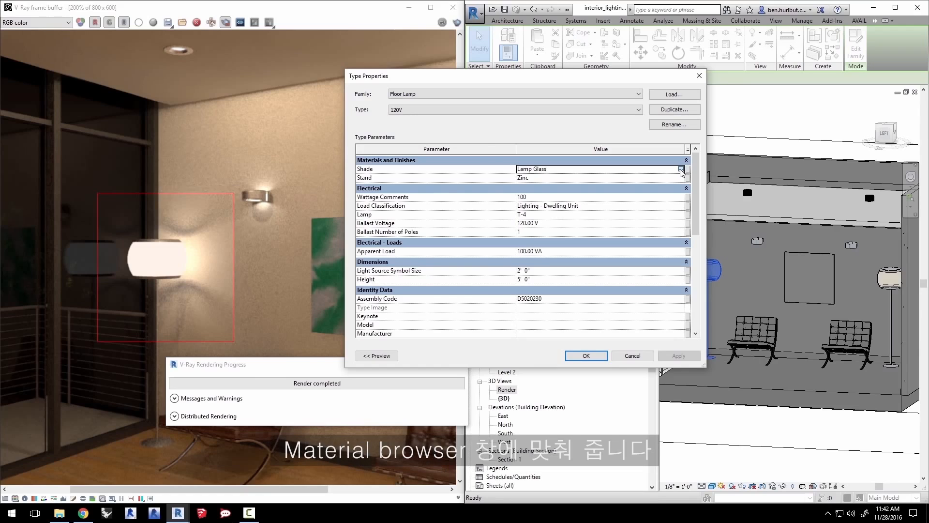
{"action": "left_click", "coordinate": [681, 170]}
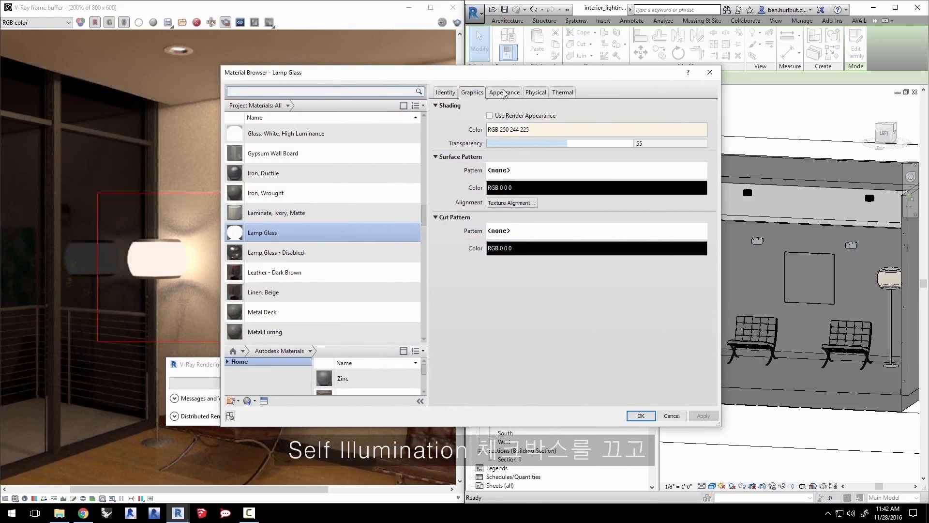
{"action": "left_click", "coordinate": [504, 92]}
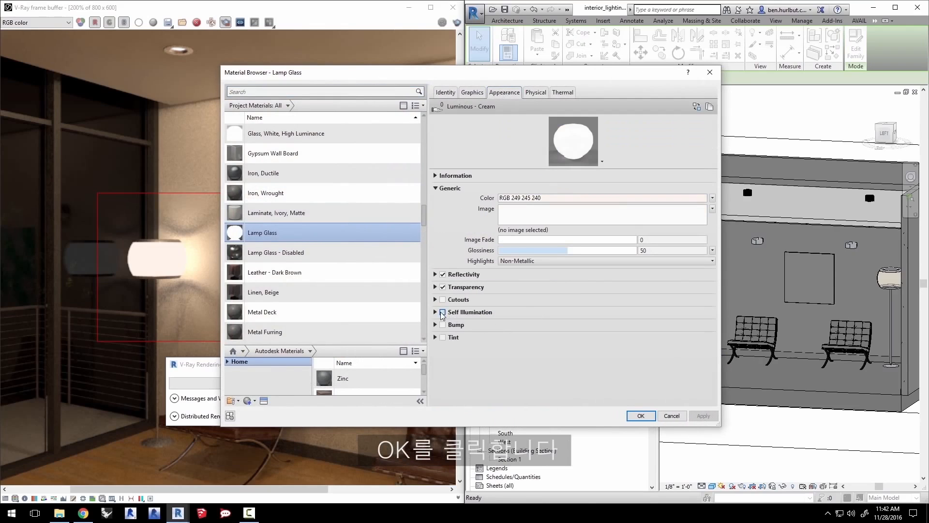
{"action": "left_click", "coordinate": [640, 415]}
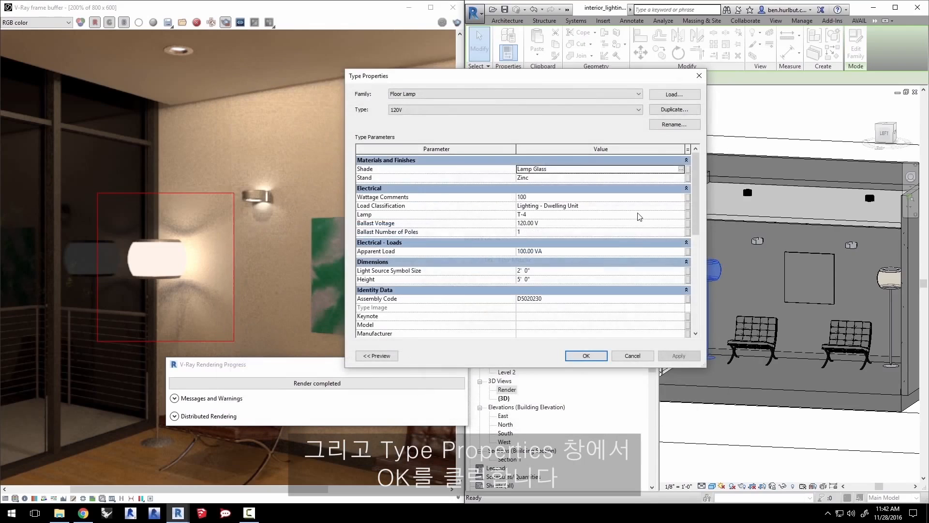
{"action": "left_click", "coordinate": [585, 356]}
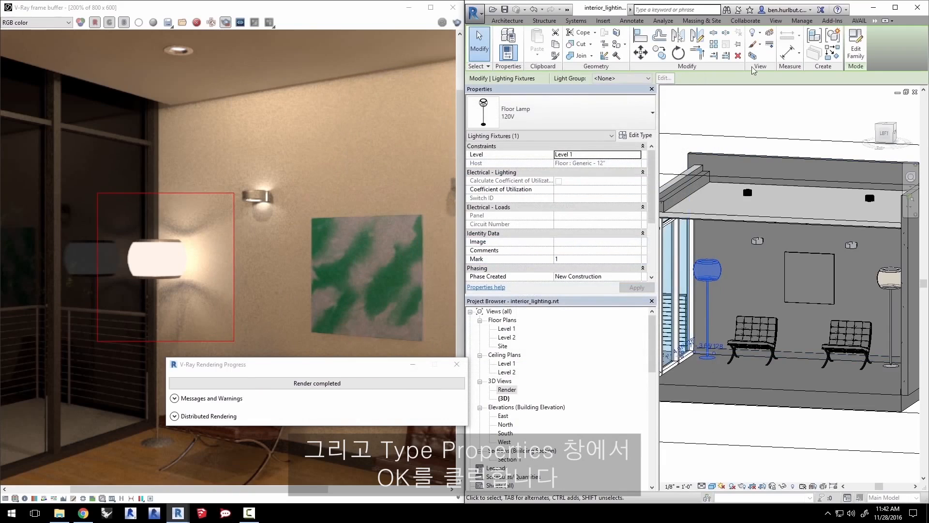
Step: Render the room with V-Ray from the V-Ray ribbon tab
{"action": "left_click", "coordinate": [874, 20]}
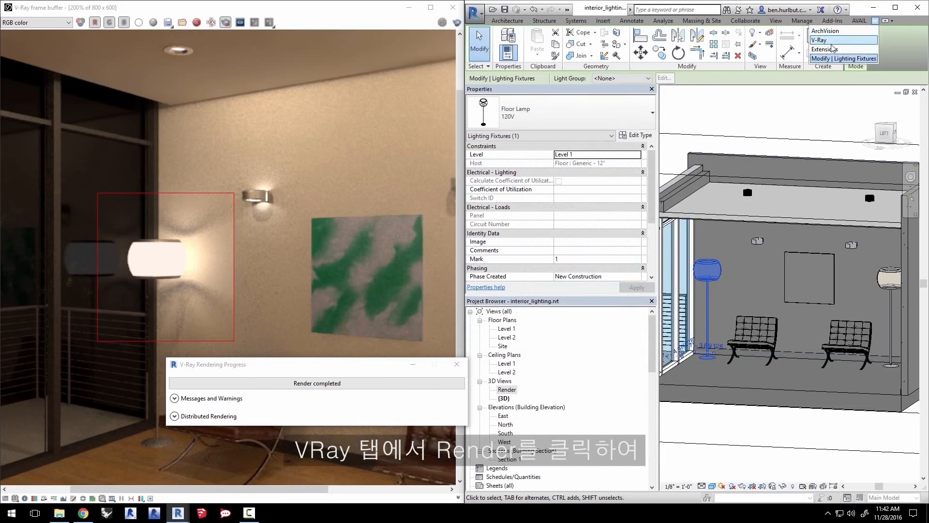
{"action": "left_click", "coordinate": [819, 40]}
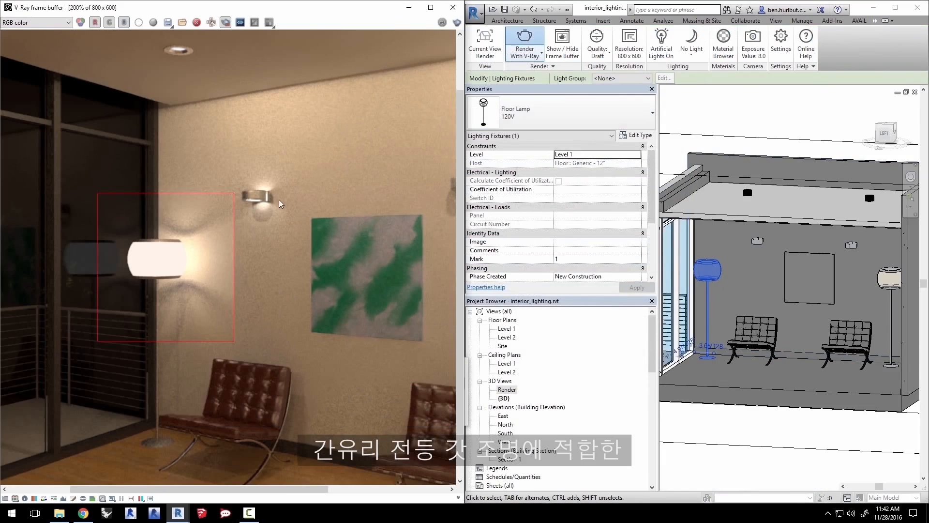
{"action": "left_click", "coordinate": [523, 38]}
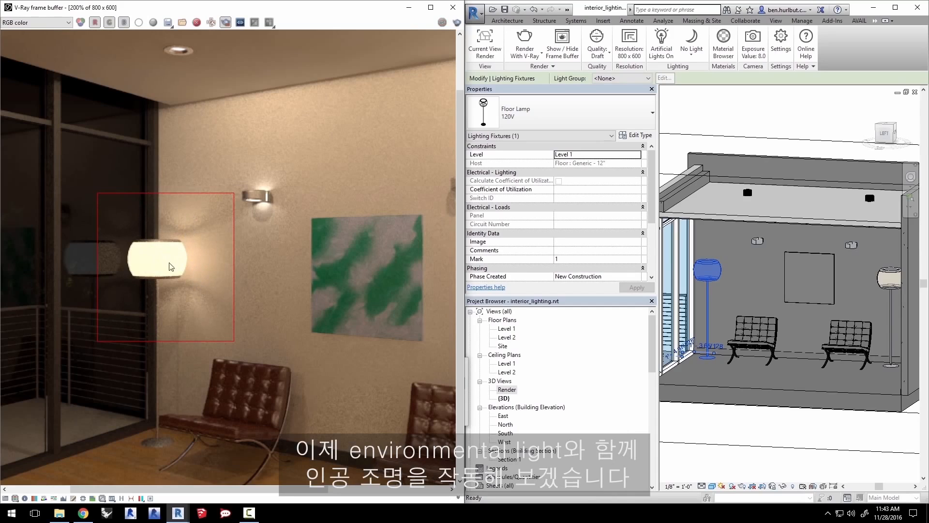
{"action": "mouse_move", "coordinate": [272, 251]}
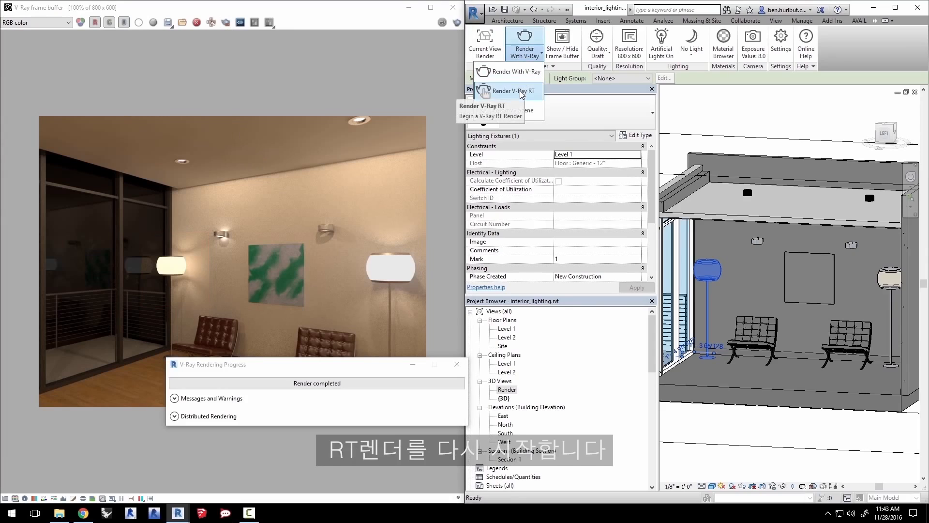
Step: Run V-Ray RT with the Dome Light enabled at intensity .025
{"action": "left_click", "coordinate": [510, 91]}
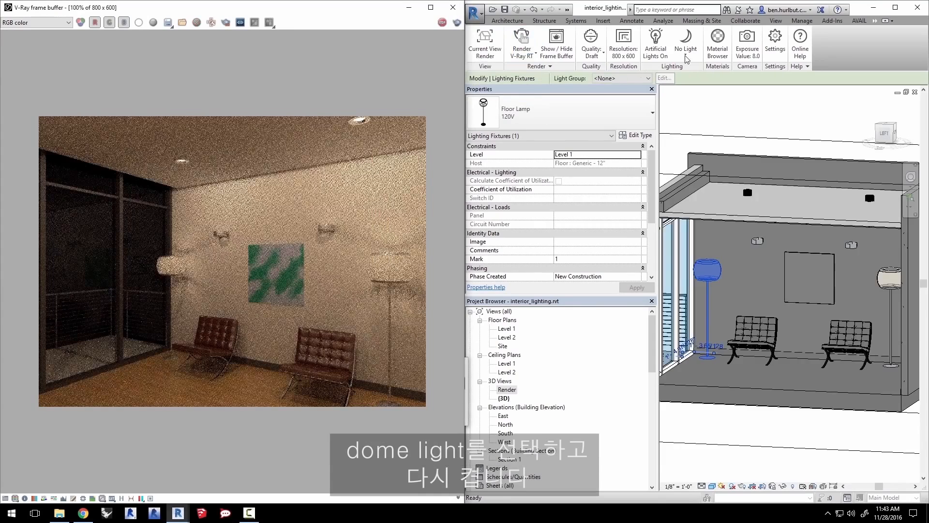
{"action": "left_click", "coordinate": [686, 39]}
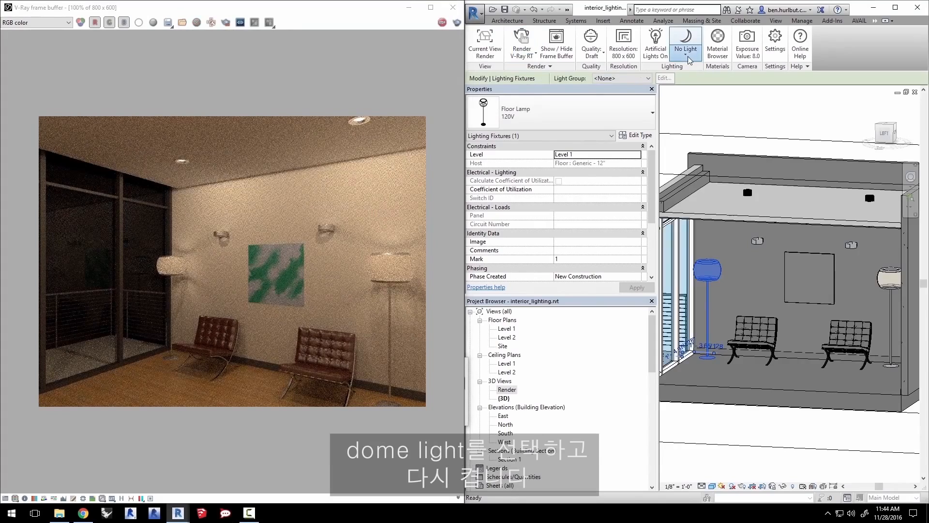
{"action": "left_click", "coordinate": [686, 42]}
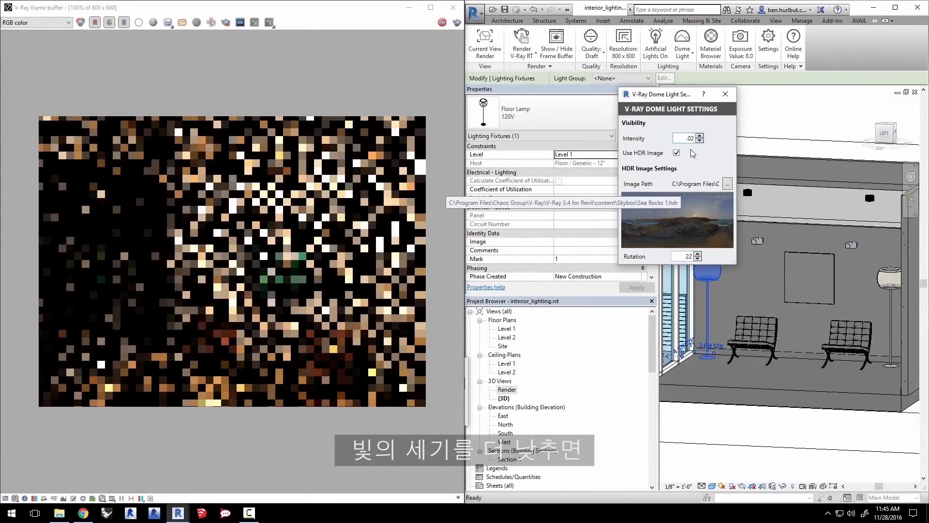
{"action": "left_click", "coordinate": [699, 135]}
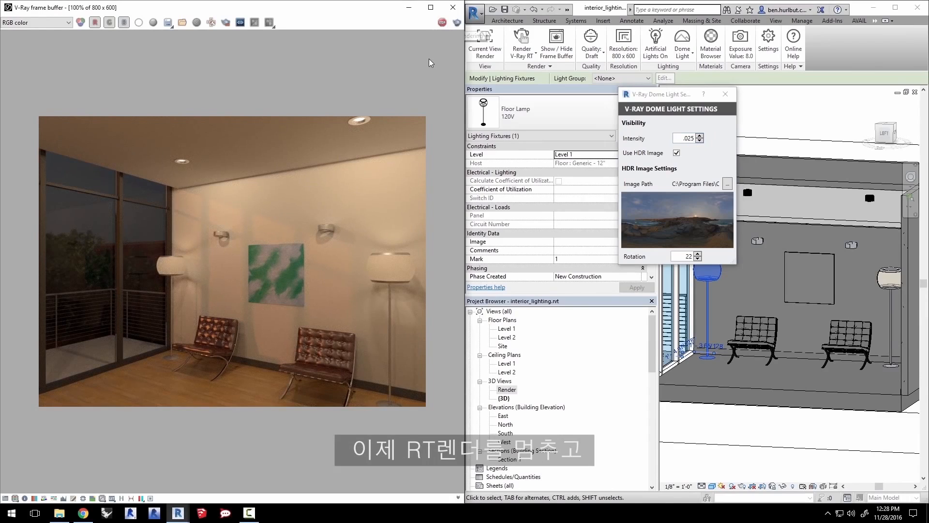
Step: Stop RT and render at High quality, 1152x864, with the frame buffer maximized
{"action": "left_click", "coordinate": [590, 44]}
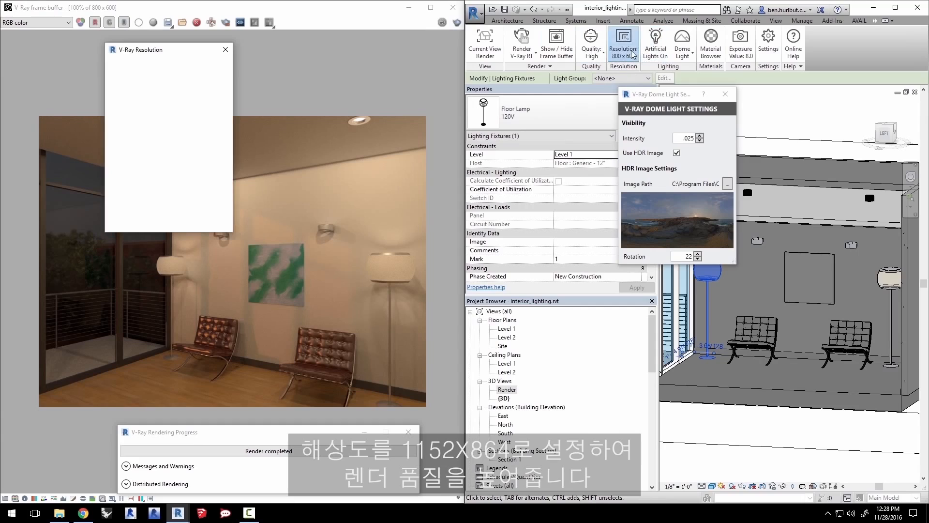
{"action": "left_click", "coordinate": [224, 92]}
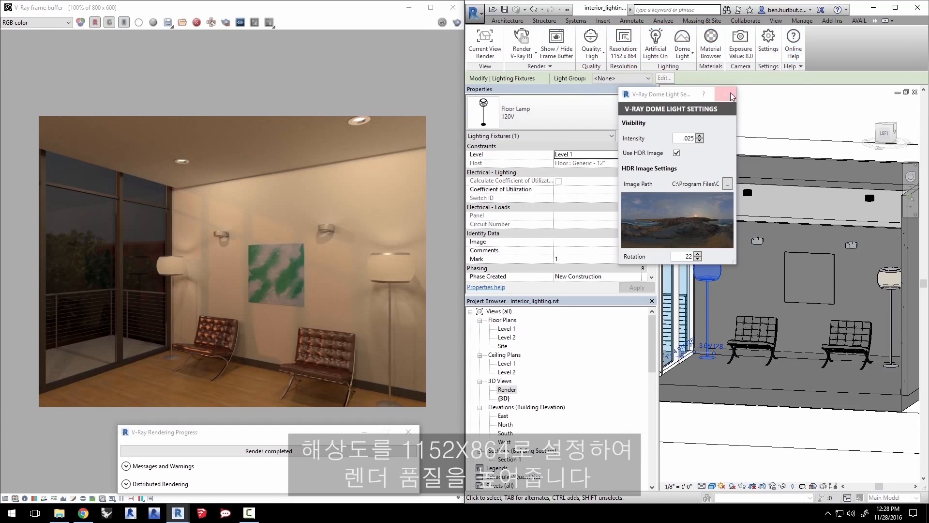
{"action": "left_click", "coordinate": [731, 94]}
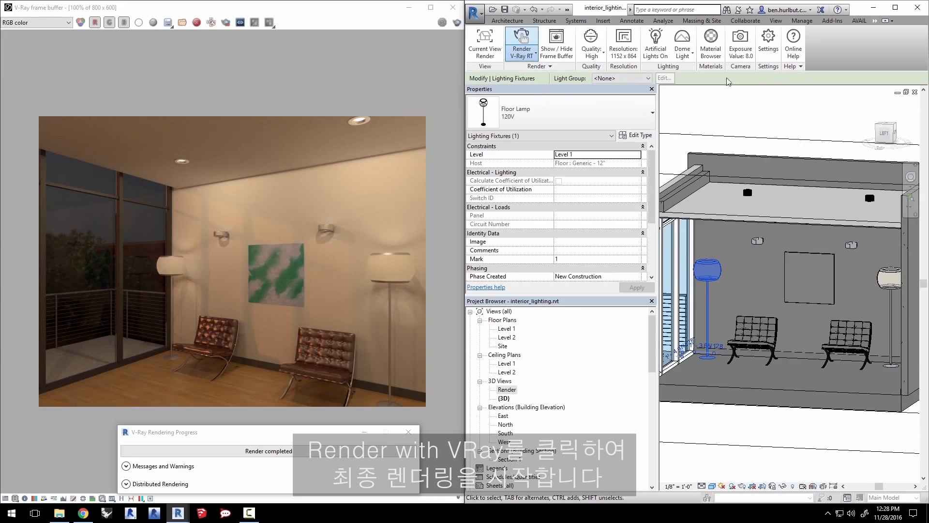
{"action": "left_click", "coordinate": [523, 45]}
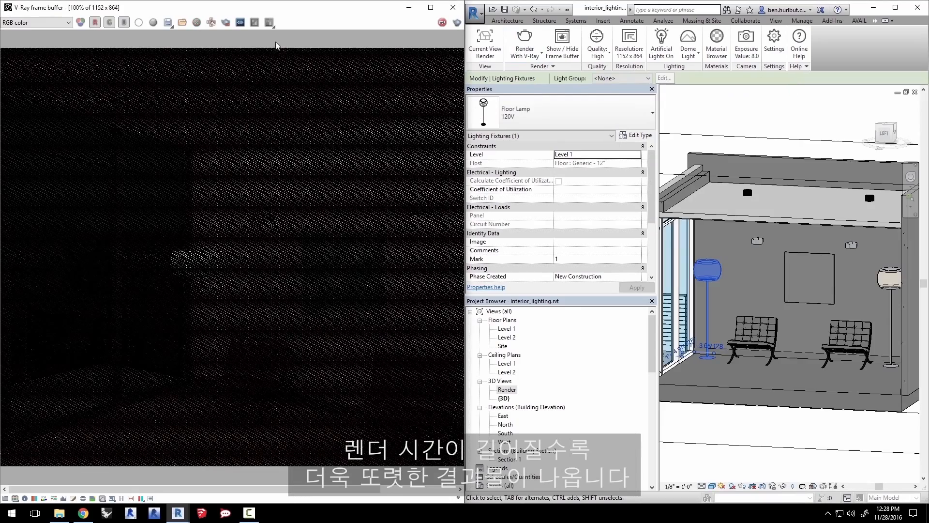
{"action": "left_click", "coordinate": [430, 7]}
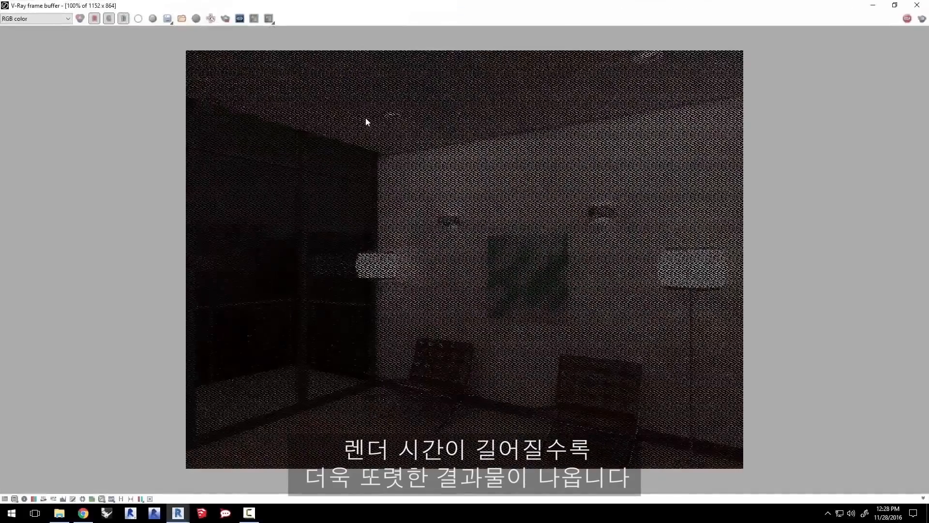